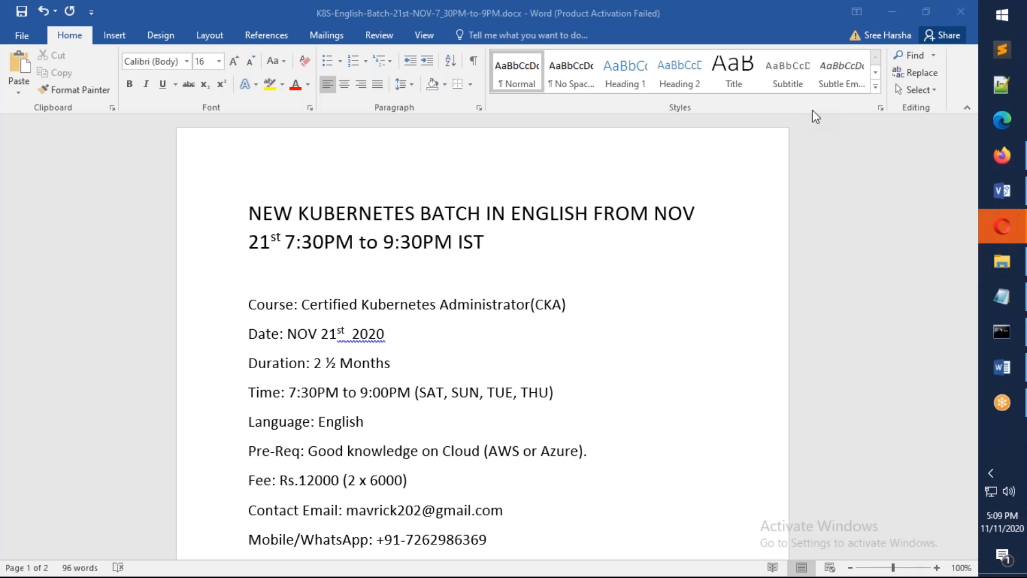
pyautogui.moveTo(647, 187)
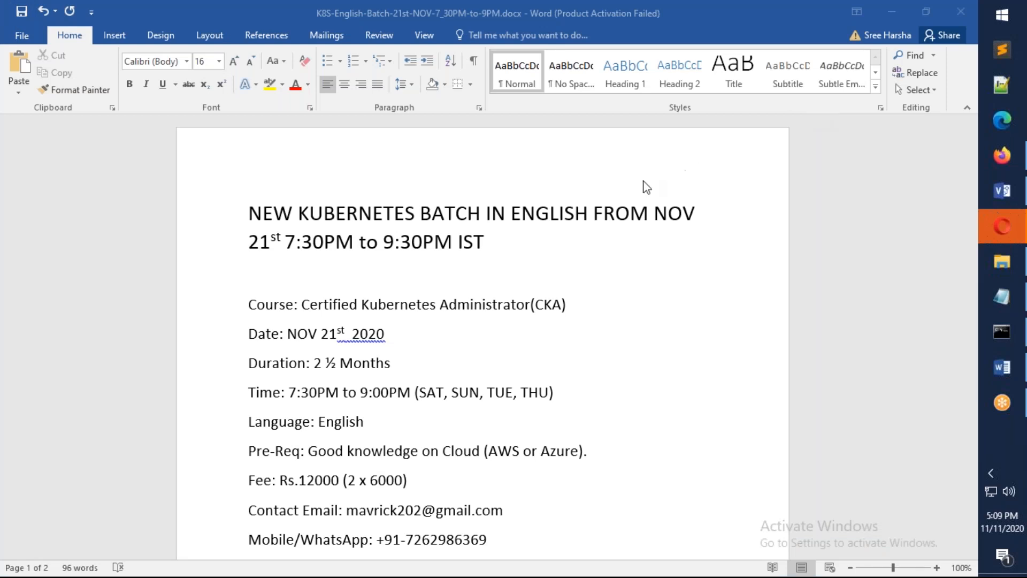
pyautogui.moveTo(627, 198)
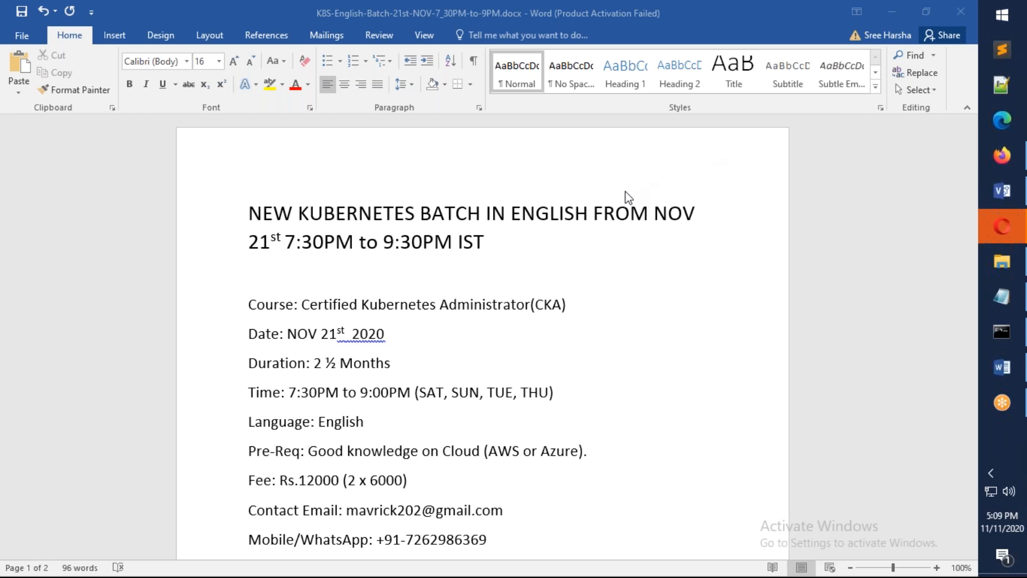
pyautogui.moveTo(390, 252)
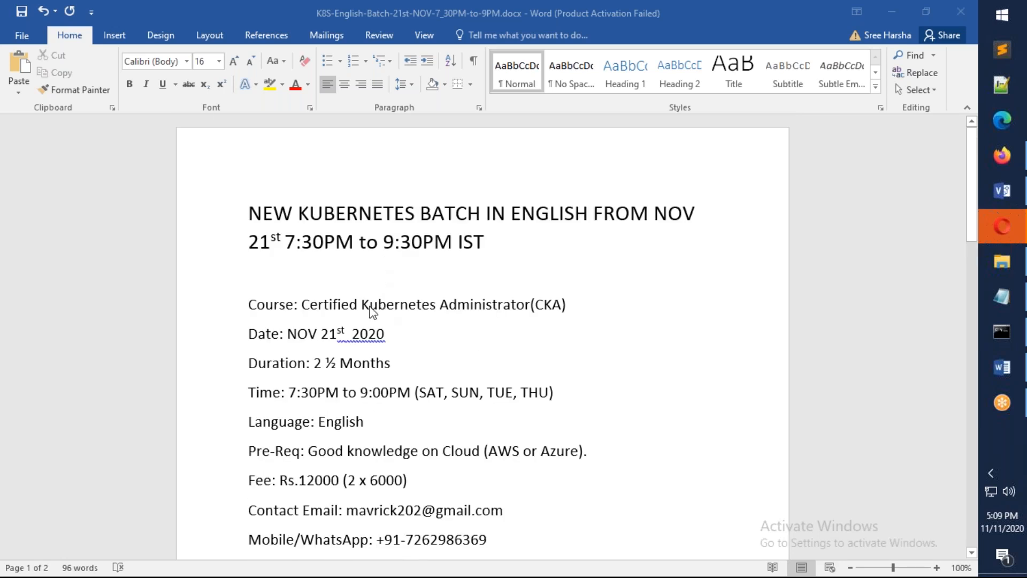
pyautogui.moveTo(380, 342)
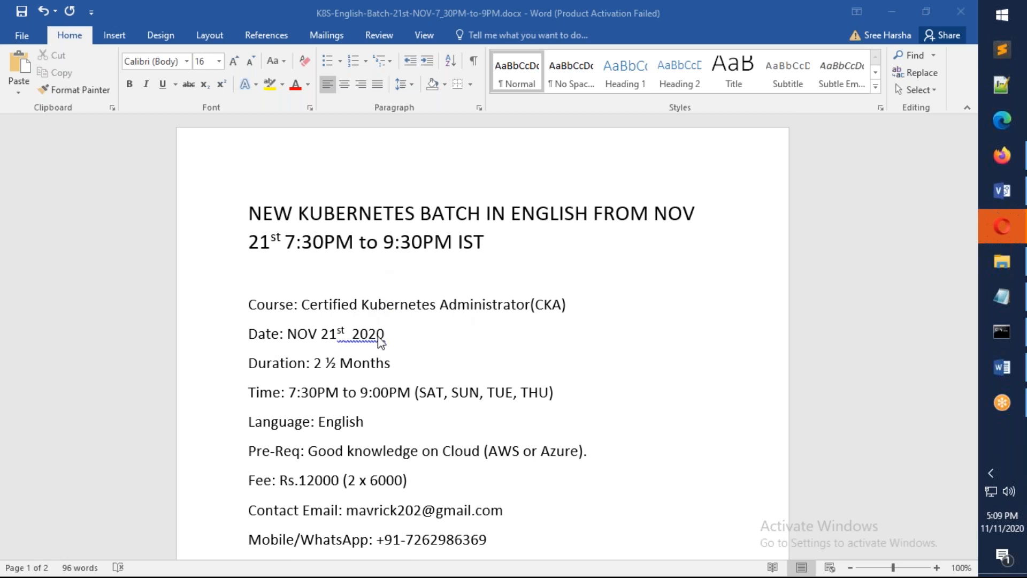
pyautogui.moveTo(339, 352)
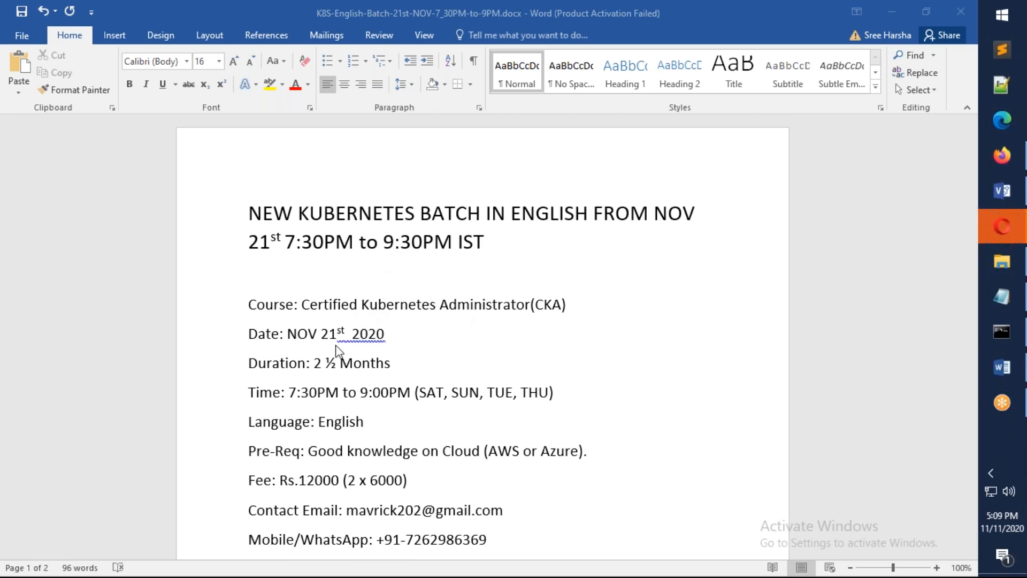
pyautogui.moveTo(355, 349)
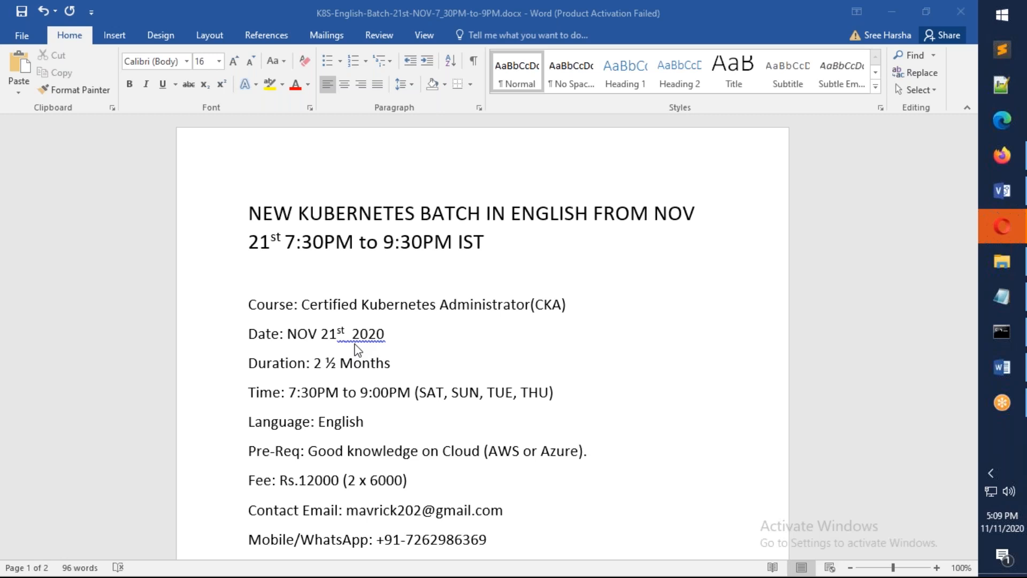
pyautogui.moveTo(403, 372)
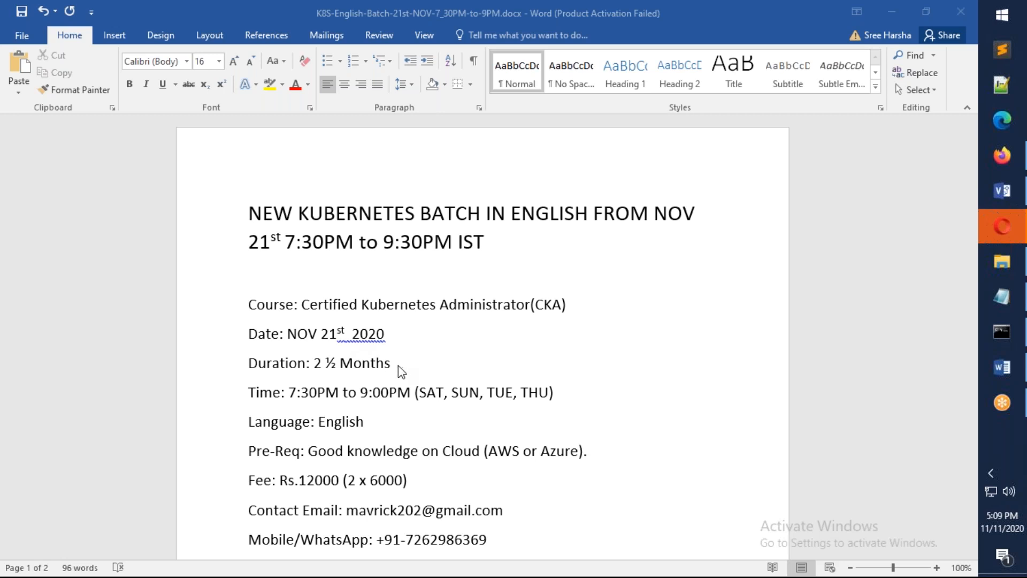
pyautogui.moveTo(368, 406)
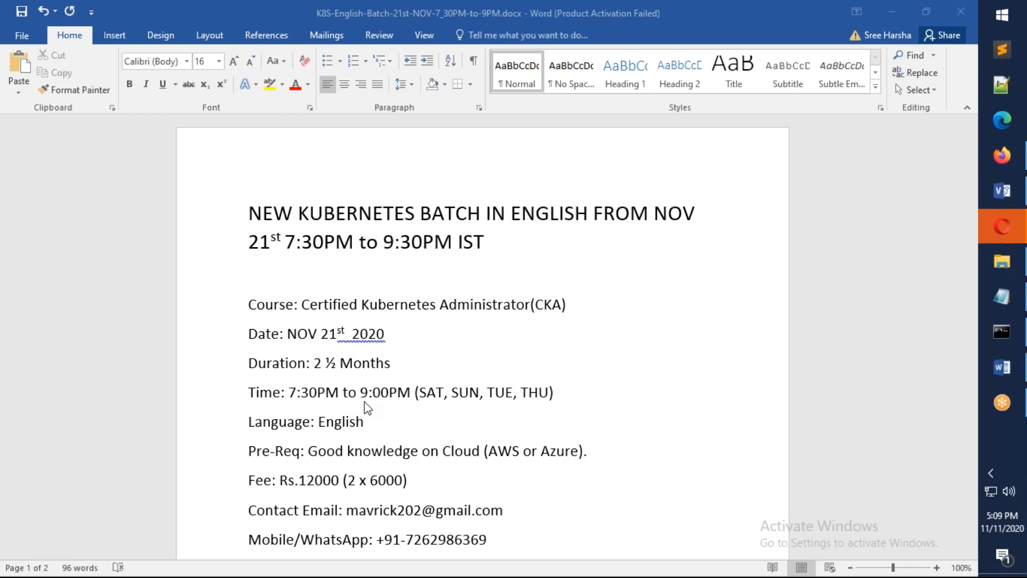
pyautogui.moveTo(498, 402)
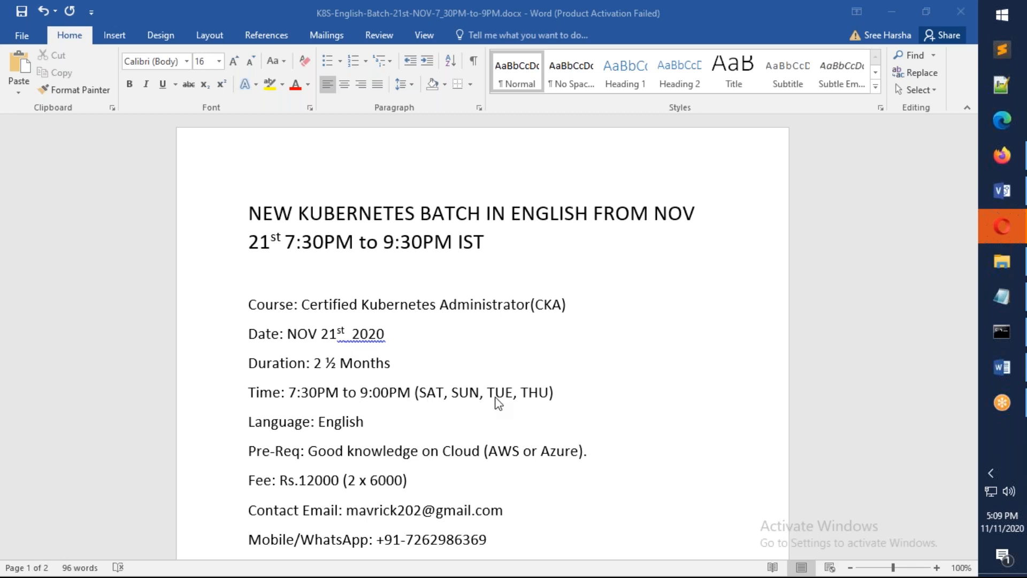
pyautogui.moveTo(315, 403)
pyautogui.write('3')
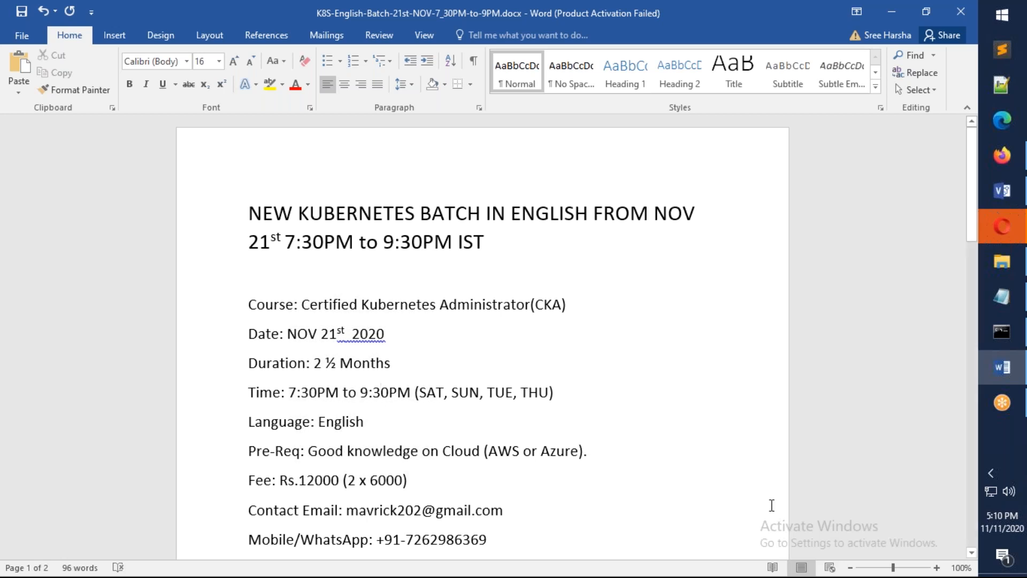
pyautogui.moveTo(525, 404)
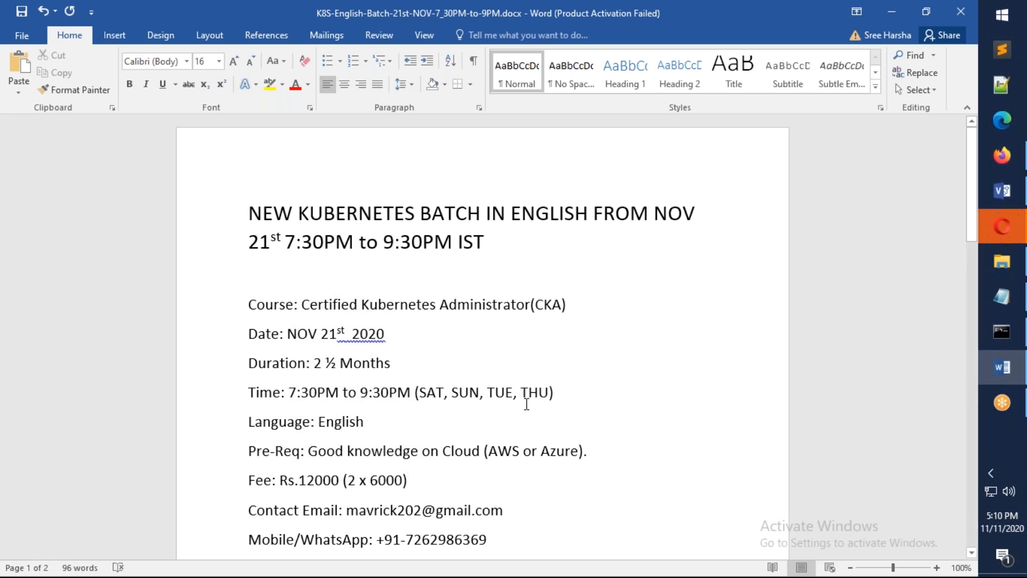
pyautogui.moveTo(431, 405)
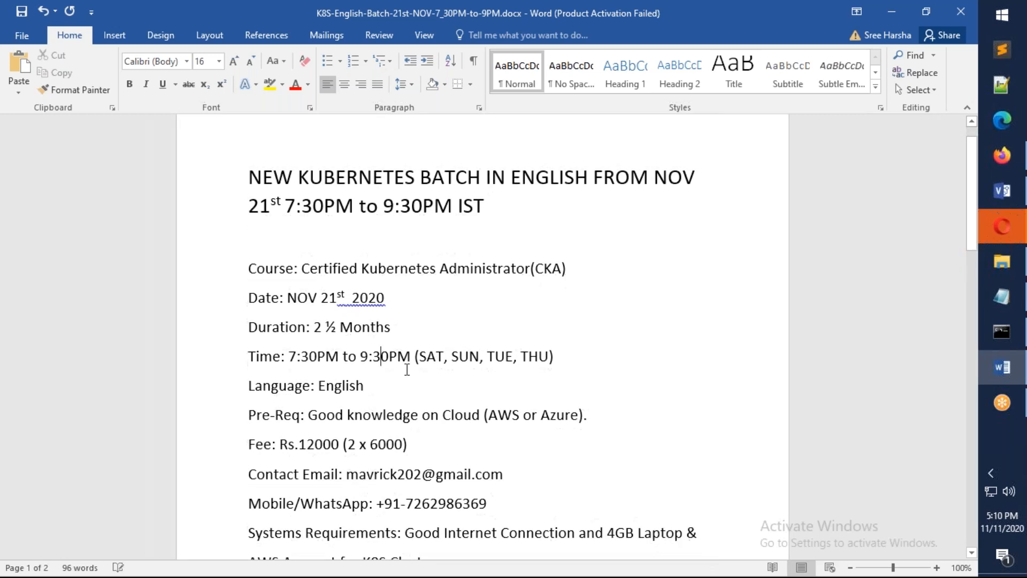
# Step: Insert 'Linux & ' before AWS so Pre-Req reads 'Good knowledge on Cloud (Linux & AWS or Azure)'
pyautogui.doubleClick(352, 327)
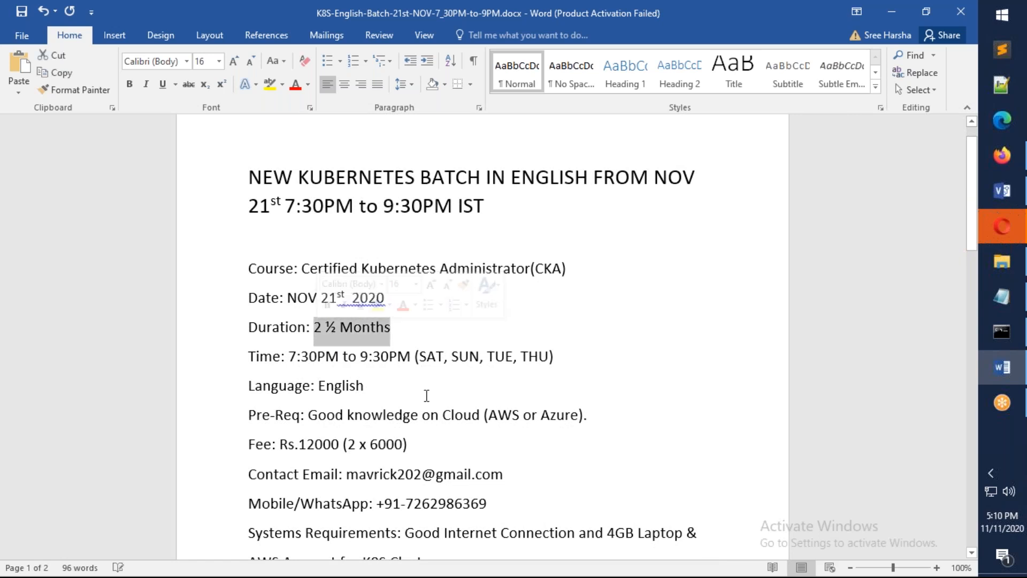
pyautogui.scroll(-3)
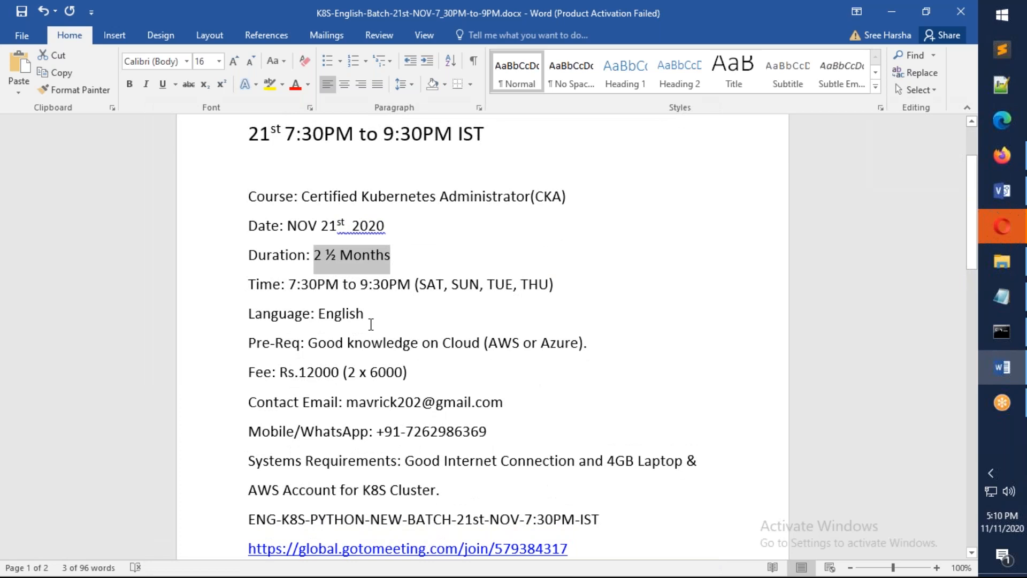
pyautogui.moveTo(371, 334)
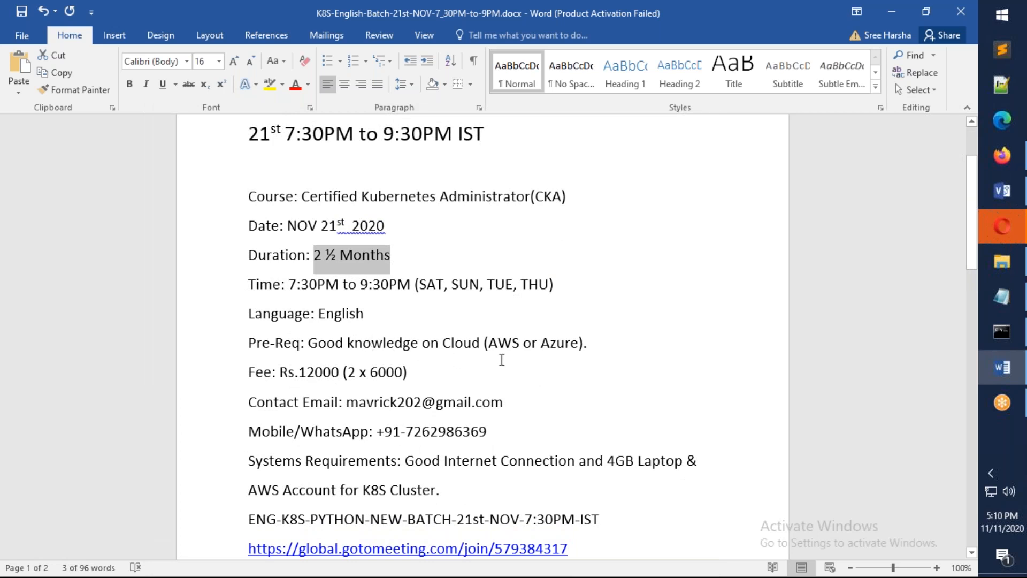
pyautogui.click(488, 342)
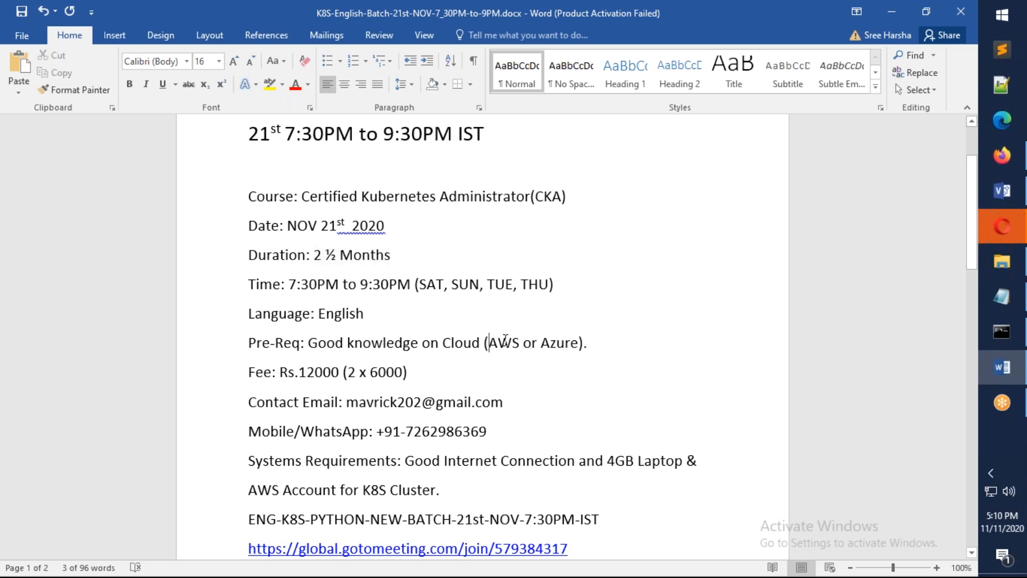
pyautogui.write('Linux')
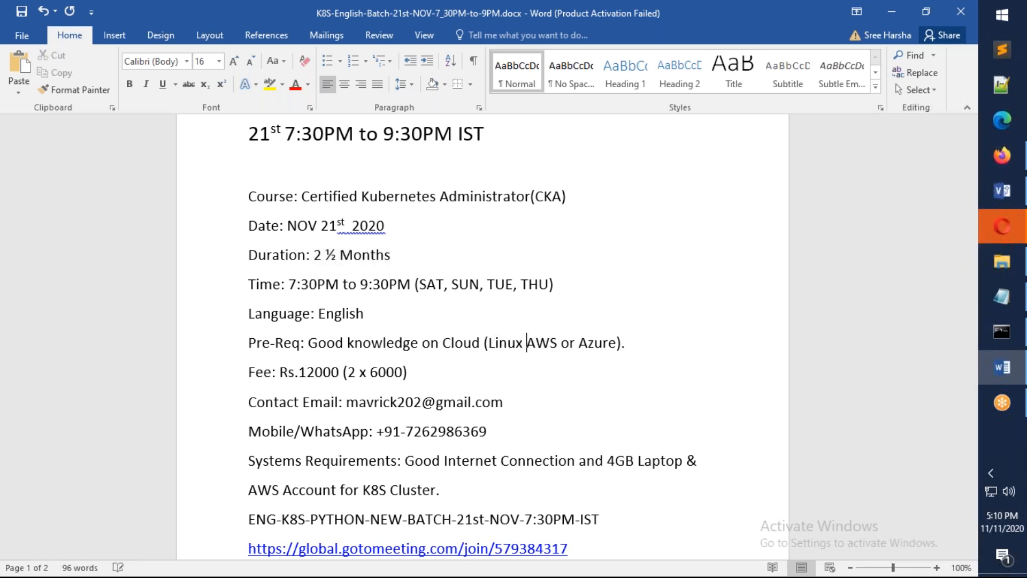
pyautogui.write('&')
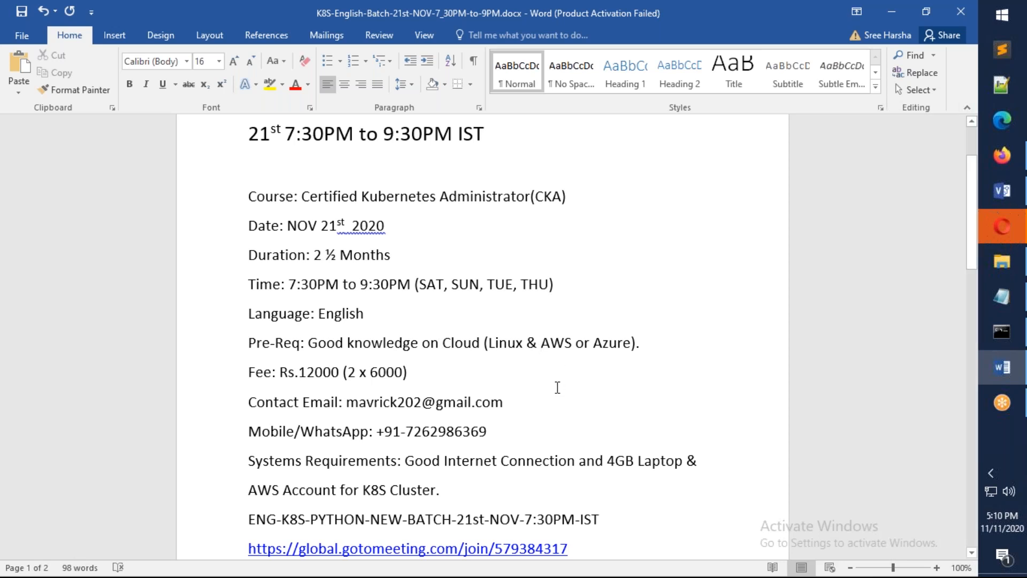
pyautogui.moveTo(448, 387)
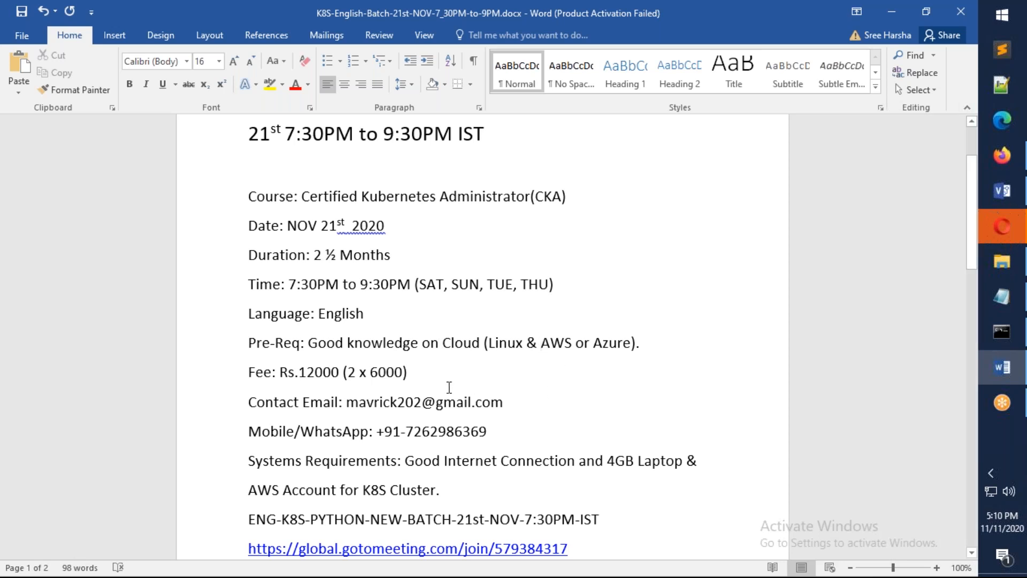
pyautogui.moveTo(444, 383)
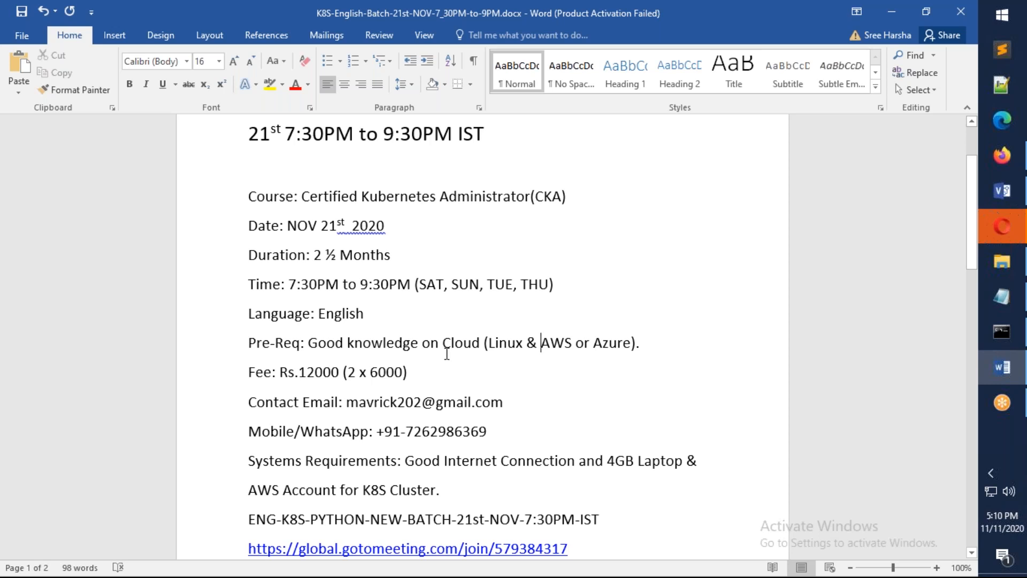
pyautogui.scroll(-3)
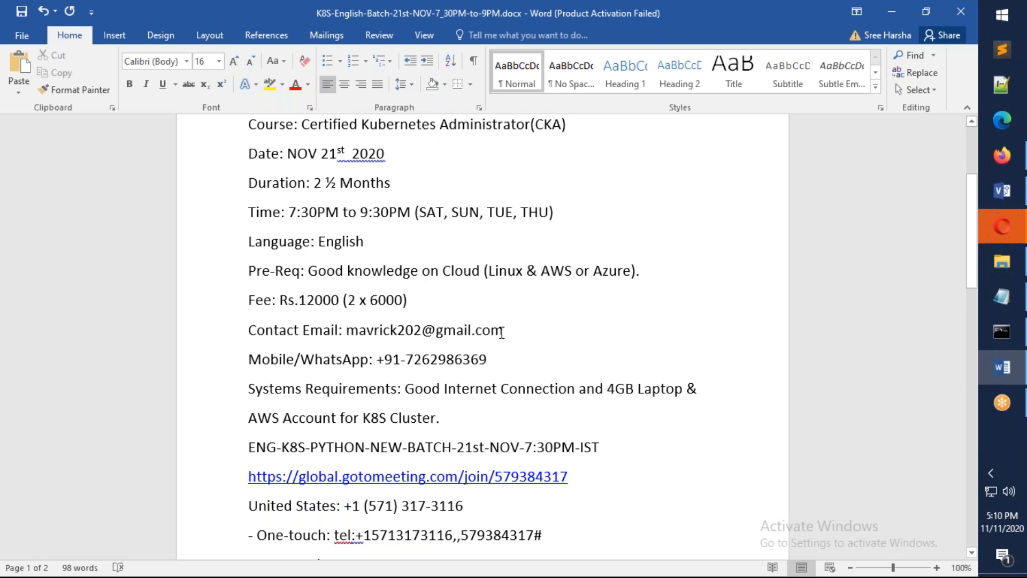
pyautogui.doubleClick(431, 359)
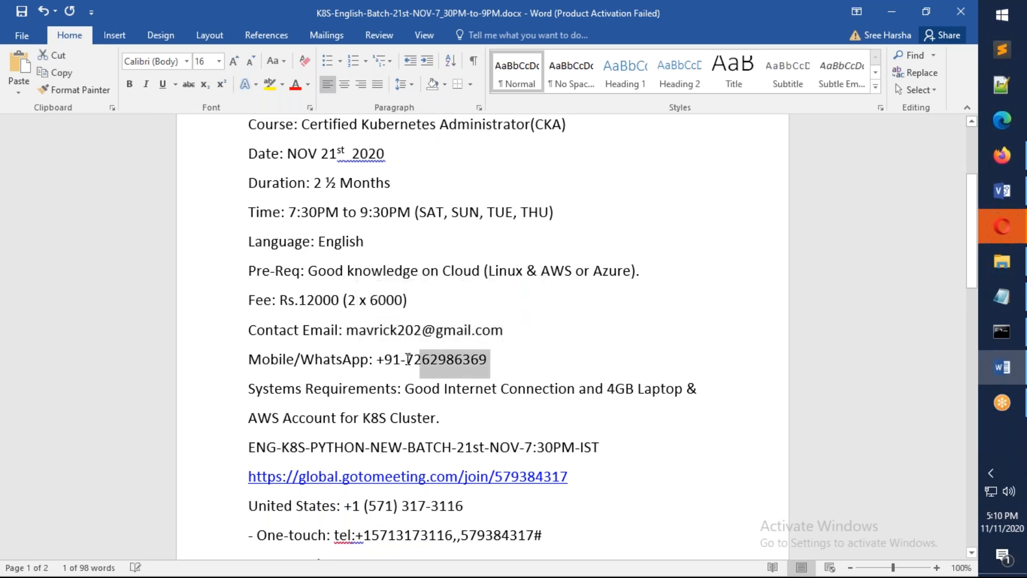
pyautogui.scroll(-3)
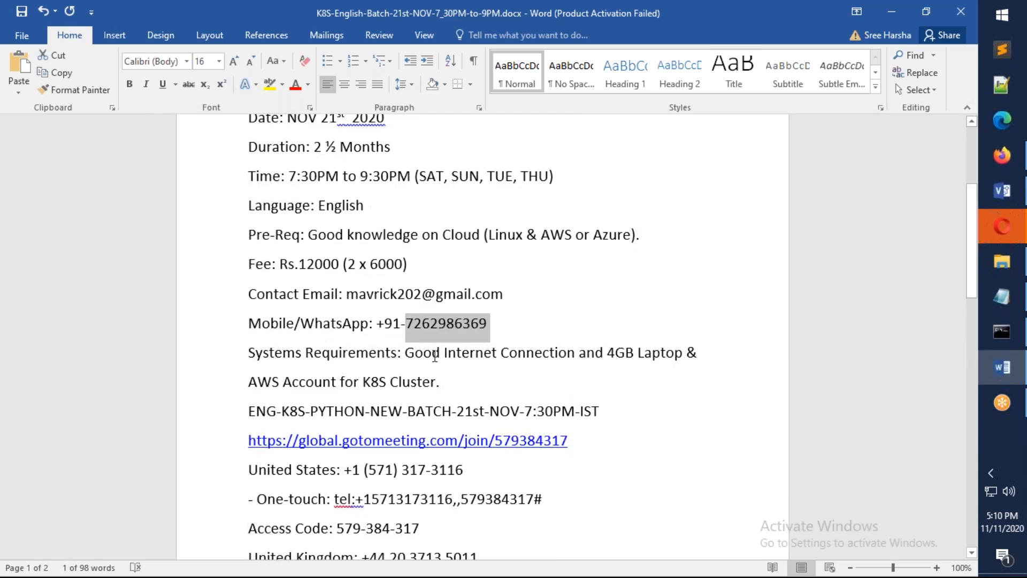
pyautogui.click(653, 364)
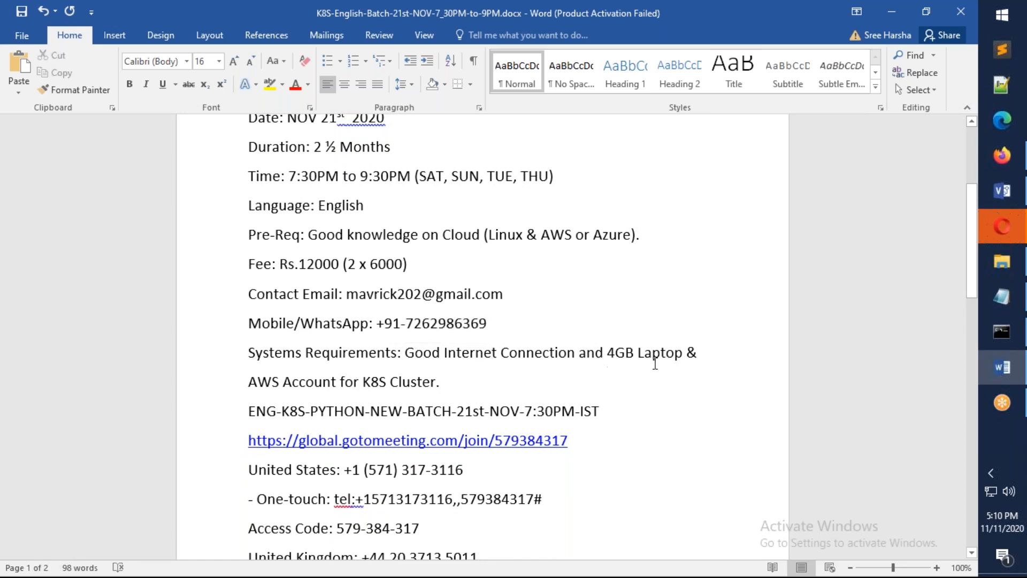
pyautogui.moveTo(469, 374)
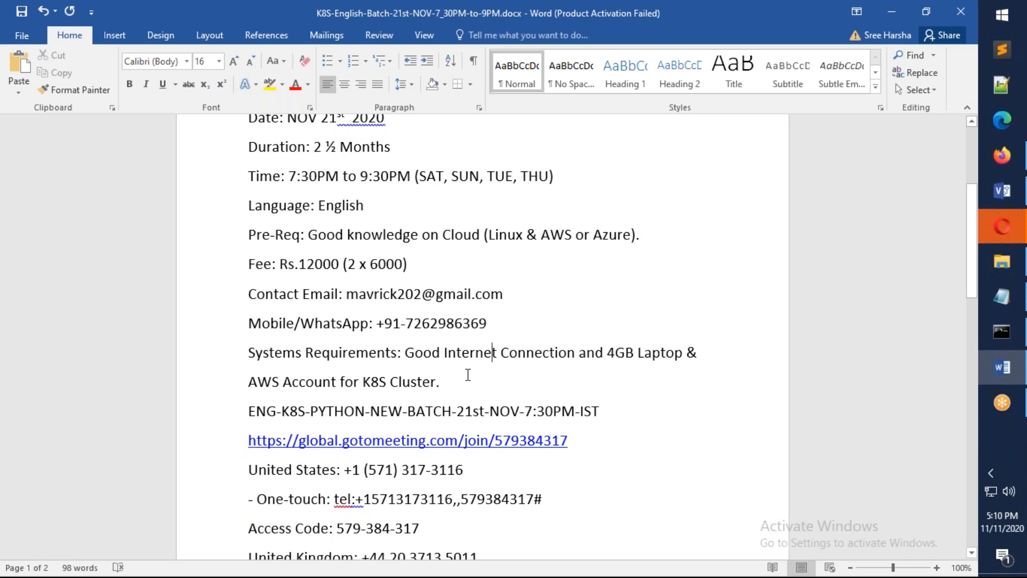
pyautogui.scroll(-3)
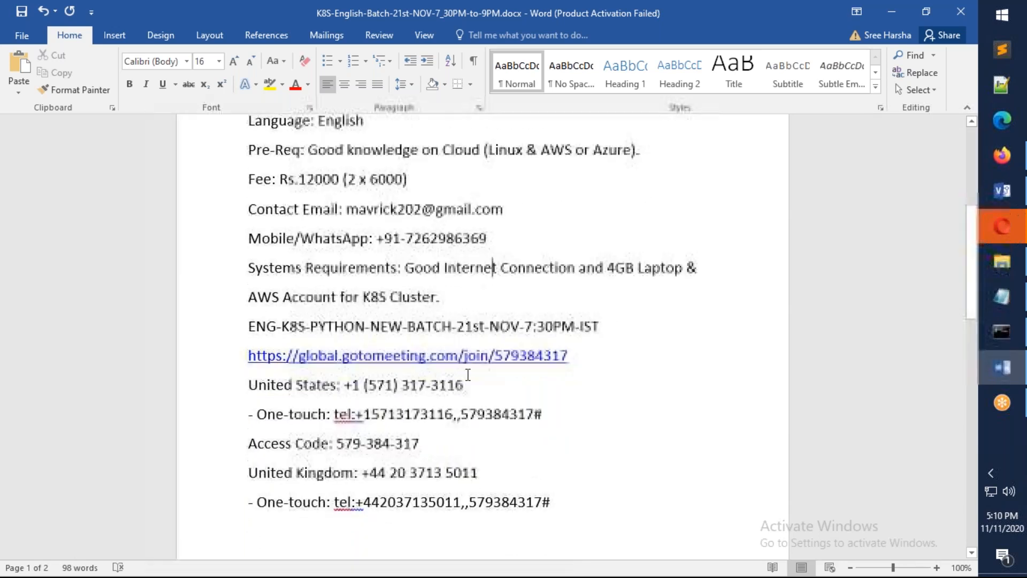
pyautogui.scroll(-3)
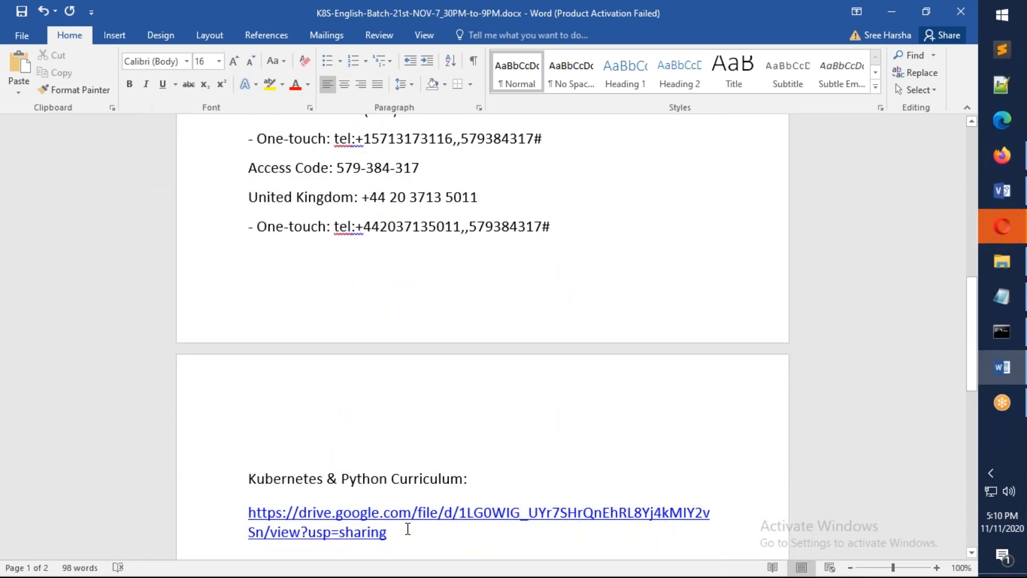
pyautogui.scroll(3)
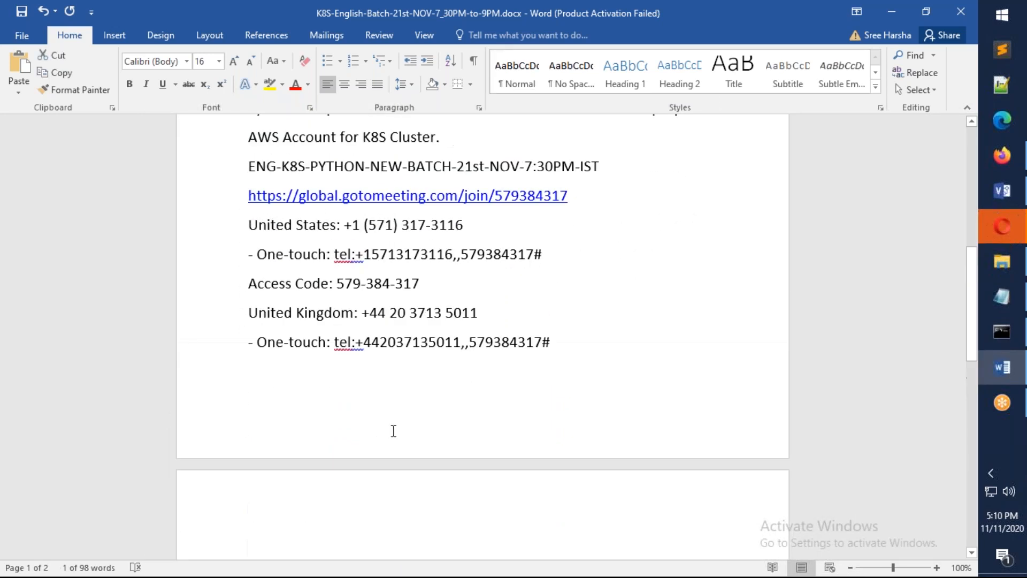
# Step: Switch to Firefox and enter the Google Drive link for the Kubernetes & Python curriculum
pyautogui.click(1002, 155)
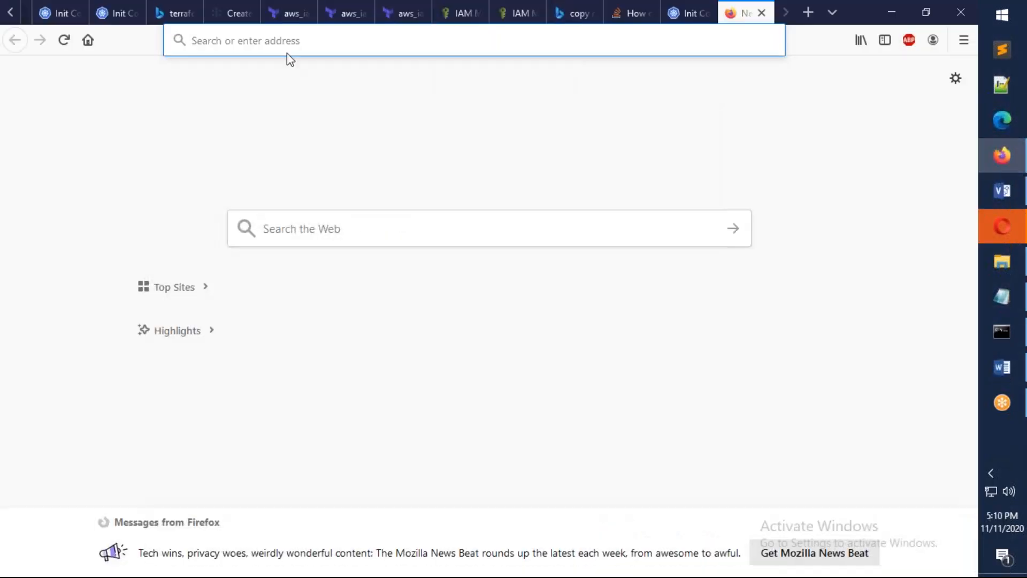
pyautogui.write('https://drive.google.com/file/d/1LG0WIG_UYr7SHrQnEhRL8Yj4kMIY2vSn/view?usp=sharing')
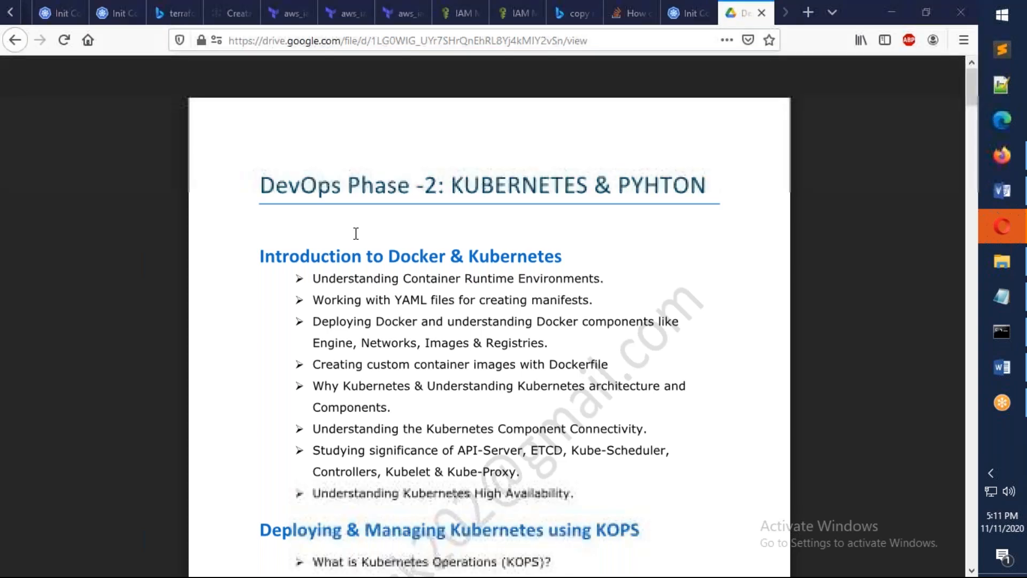
# Step: Scroll the curriculum past the Docker and KOPS topics to the Kubernetes PODs page
pyautogui.scroll(-3)
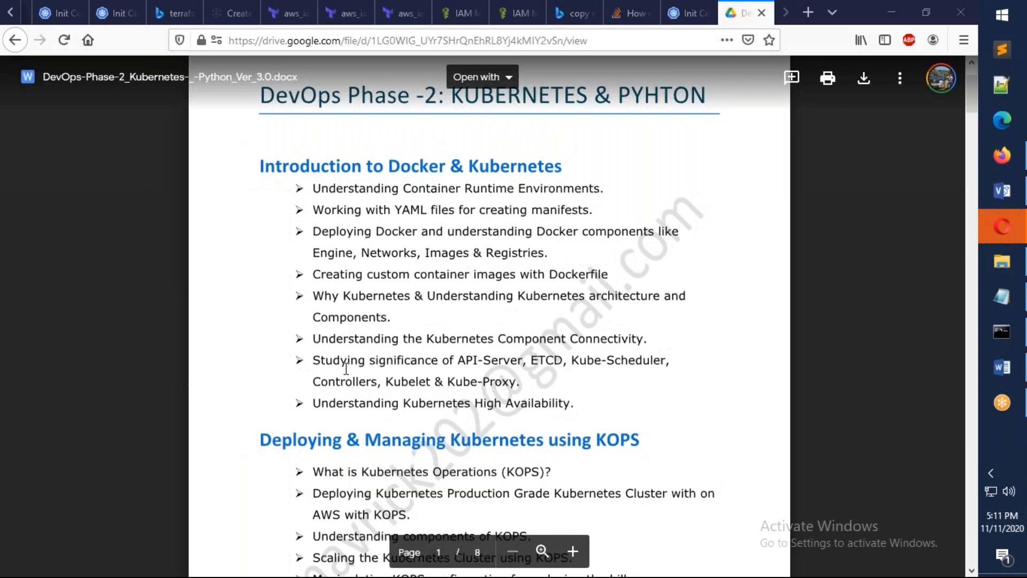
pyautogui.scroll(-3)
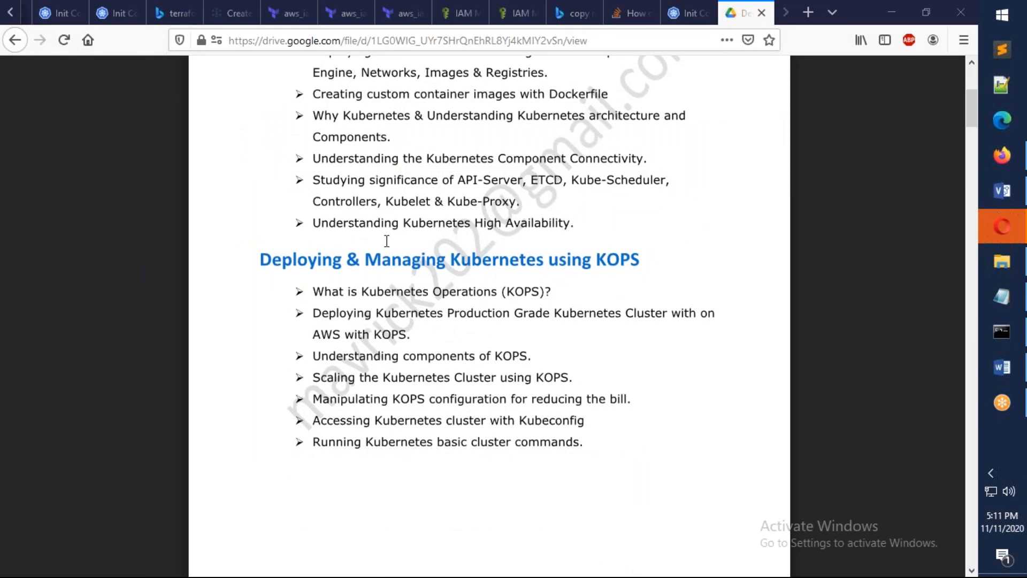
pyautogui.moveTo(412, 330)
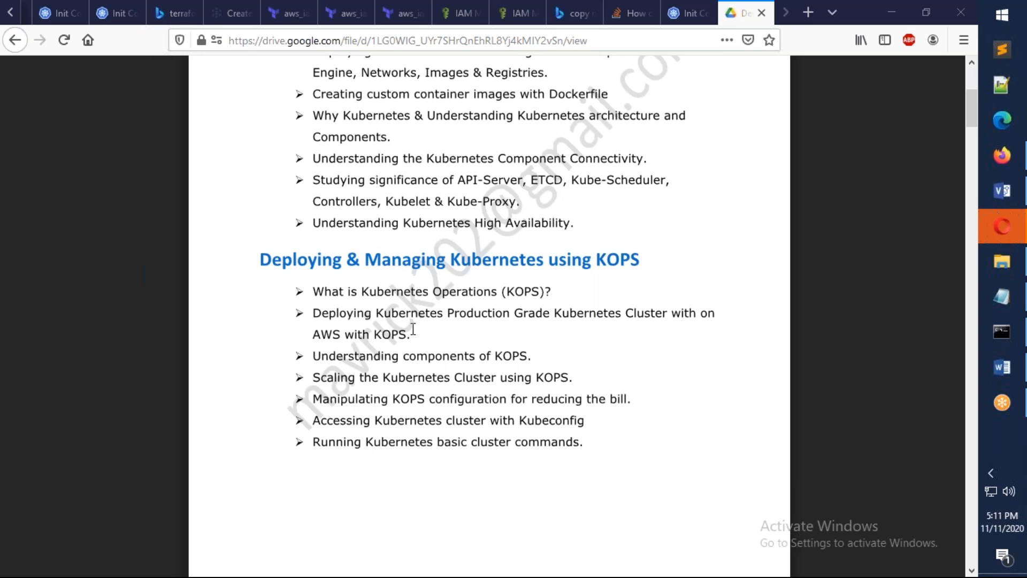
pyautogui.scroll(-3)
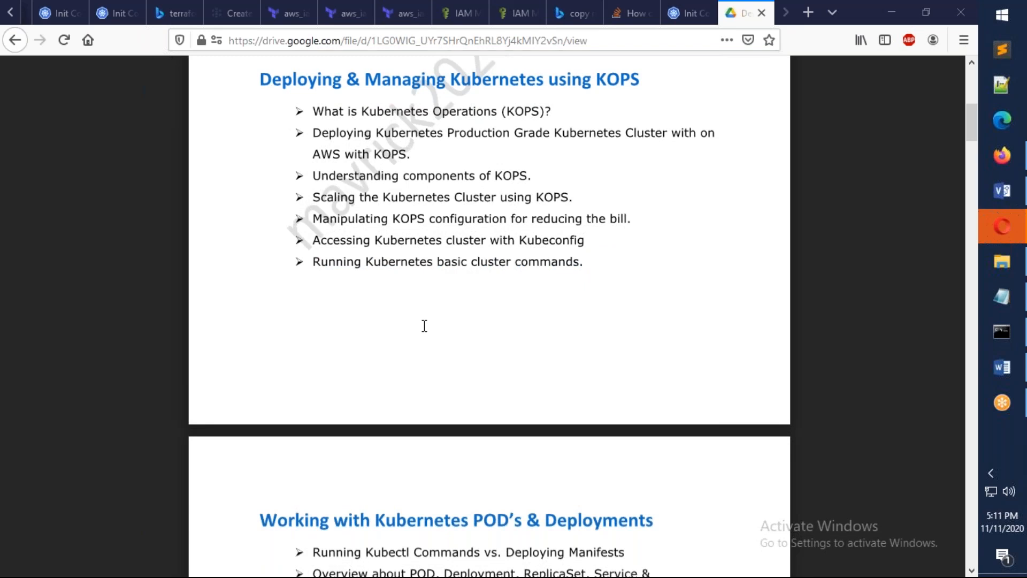
pyautogui.moveTo(191, 240)
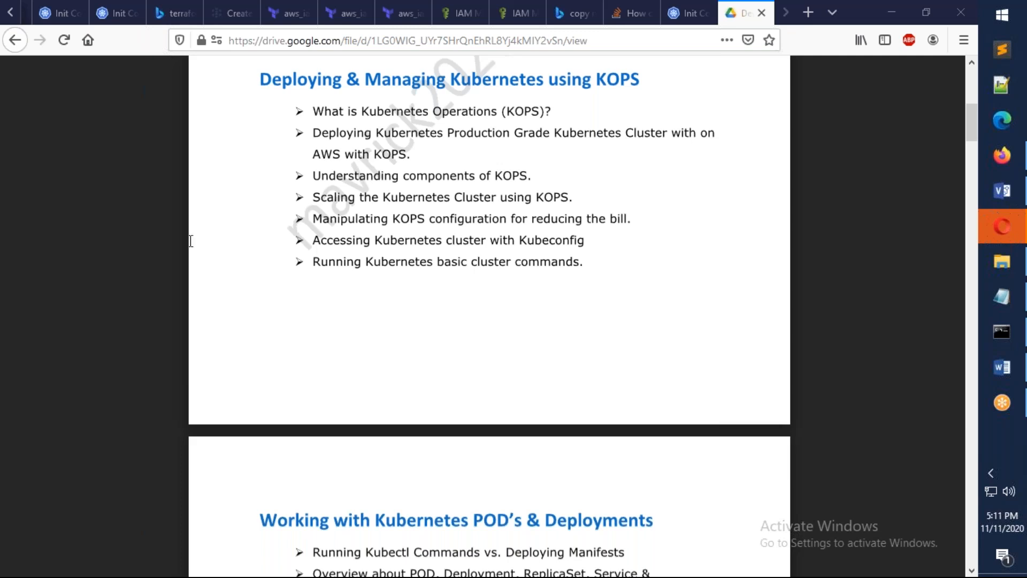
pyautogui.scroll(-3)
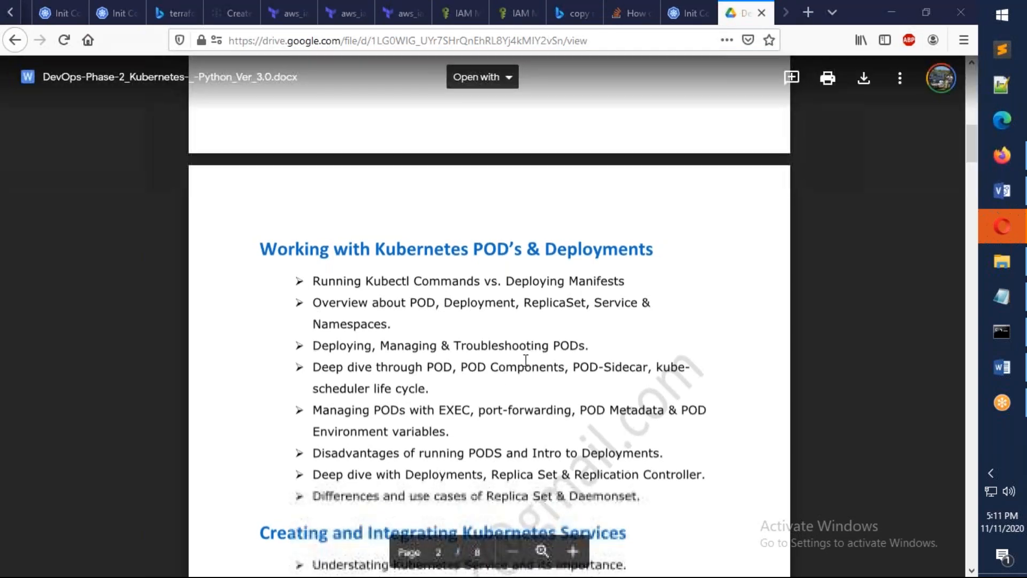
# Step: Read through PODs, Services, Storage and Security to the Troubleshooting & Updating section
pyautogui.scroll(-3)
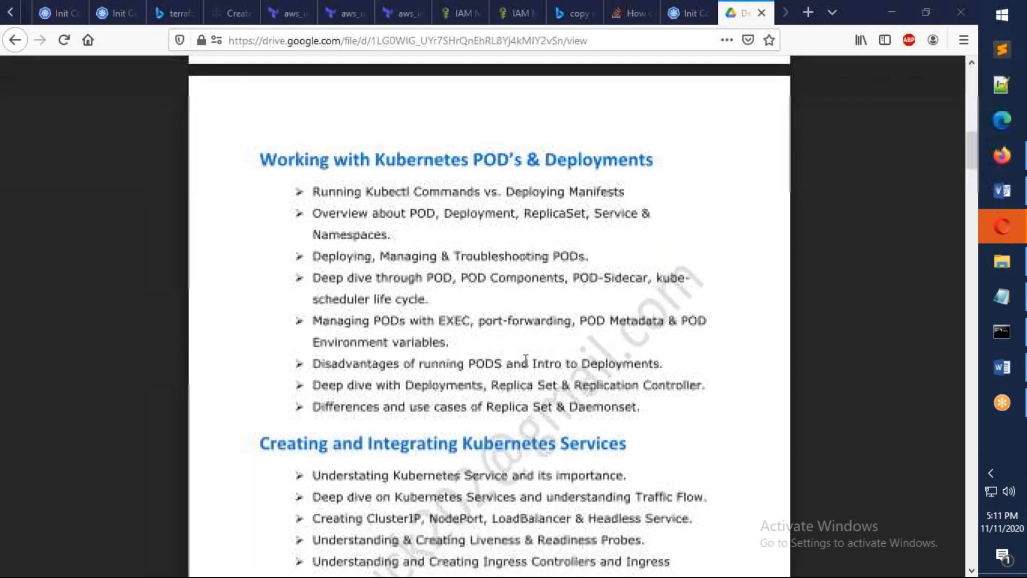
pyautogui.scroll(-3)
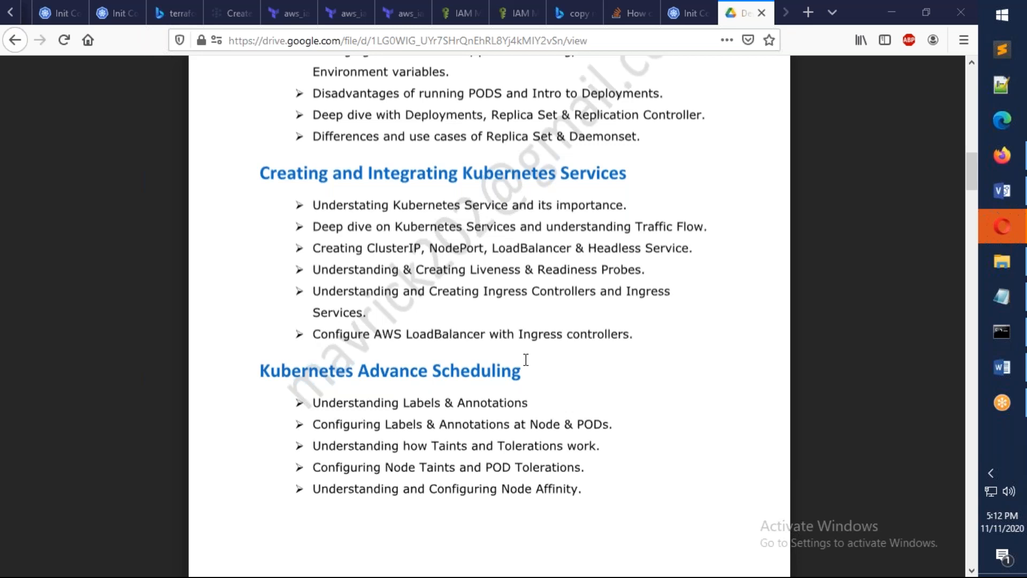
pyautogui.scroll(-3)
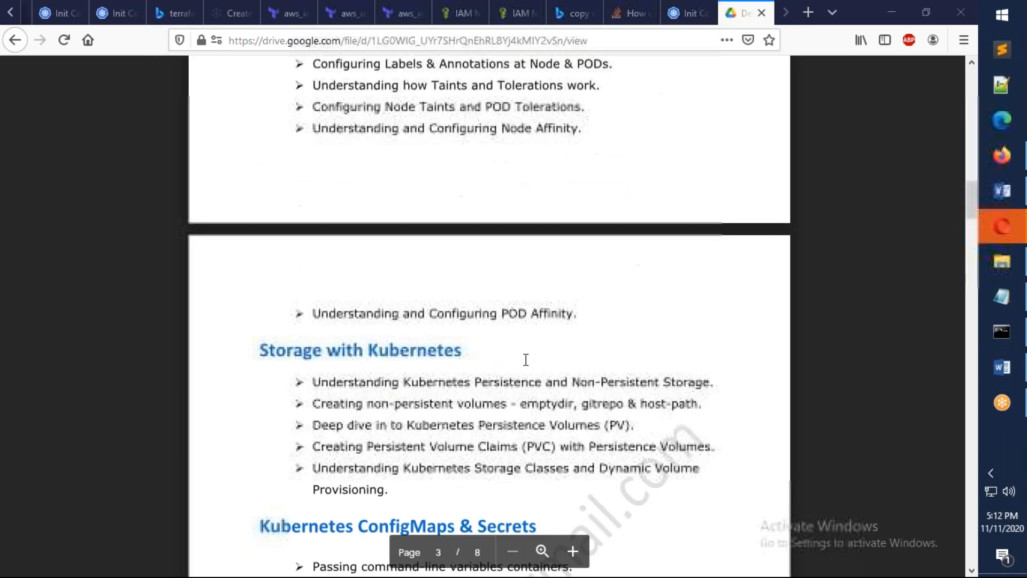
pyautogui.scroll(3)
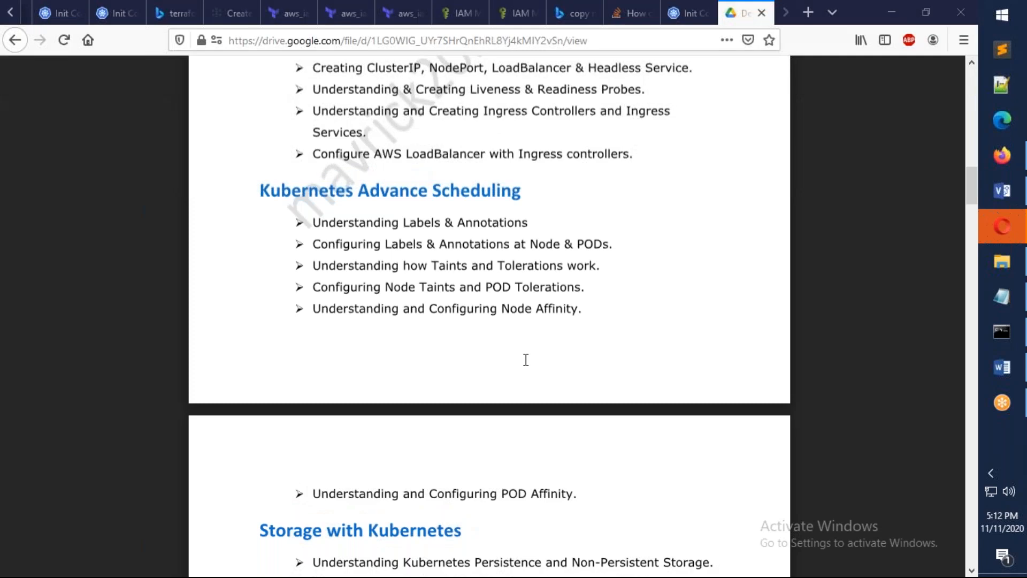
pyautogui.moveTo(519, 368)
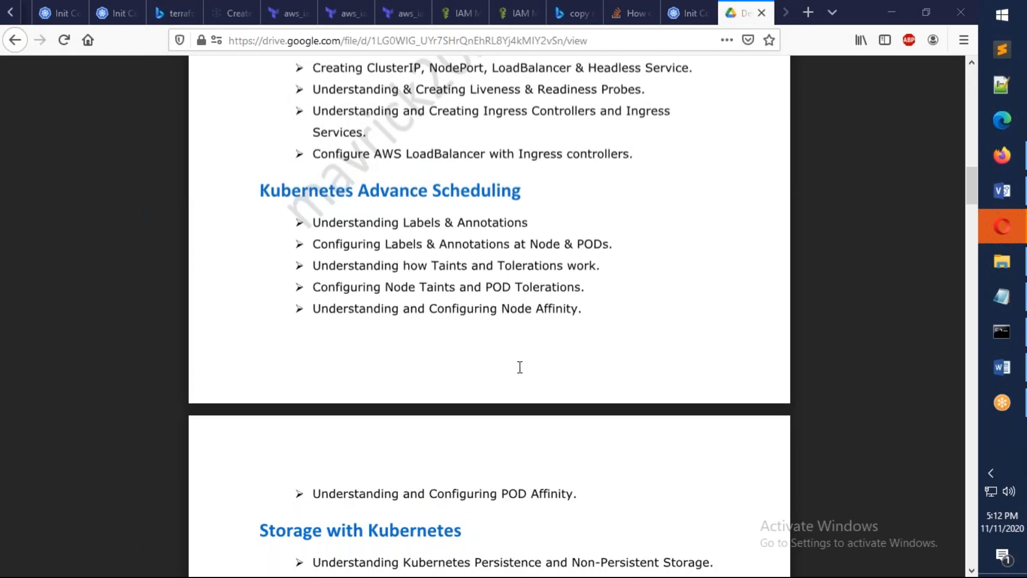
pyautogui.moveTo(494, 380)
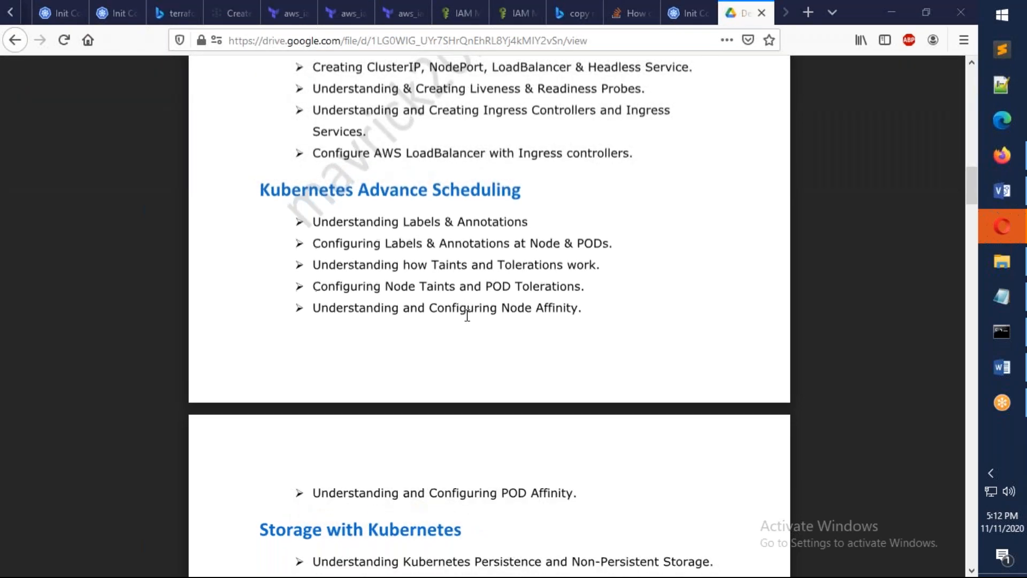
pyautogui.scroll(-3)
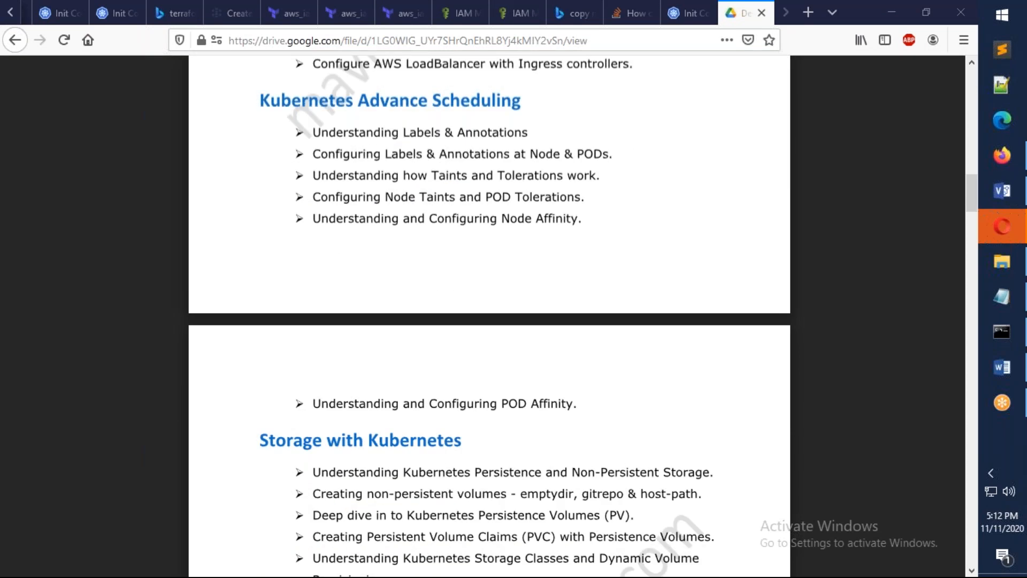
pyautogui.moveTo(466, 341)
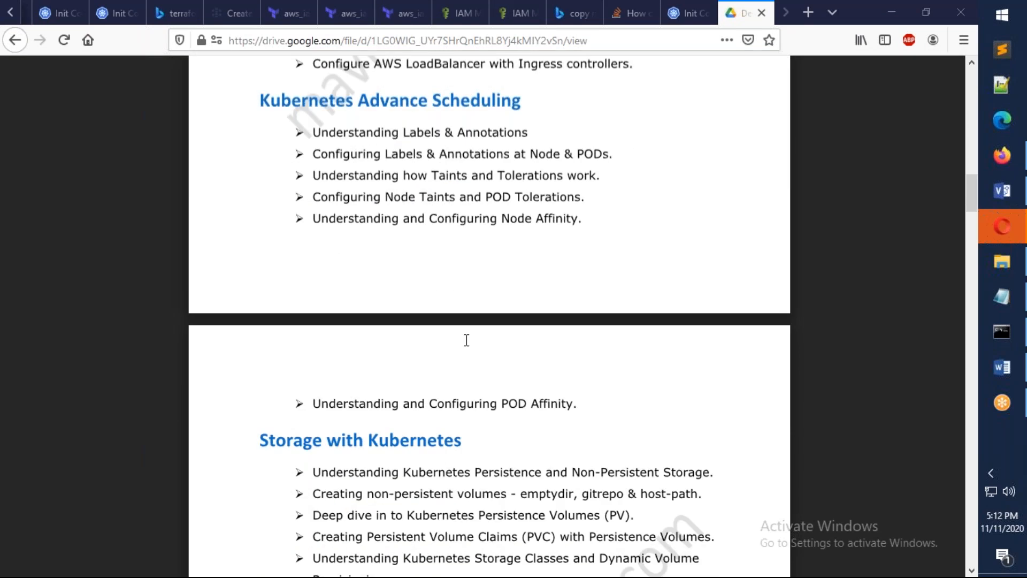
pyautogui.scroll(-3)
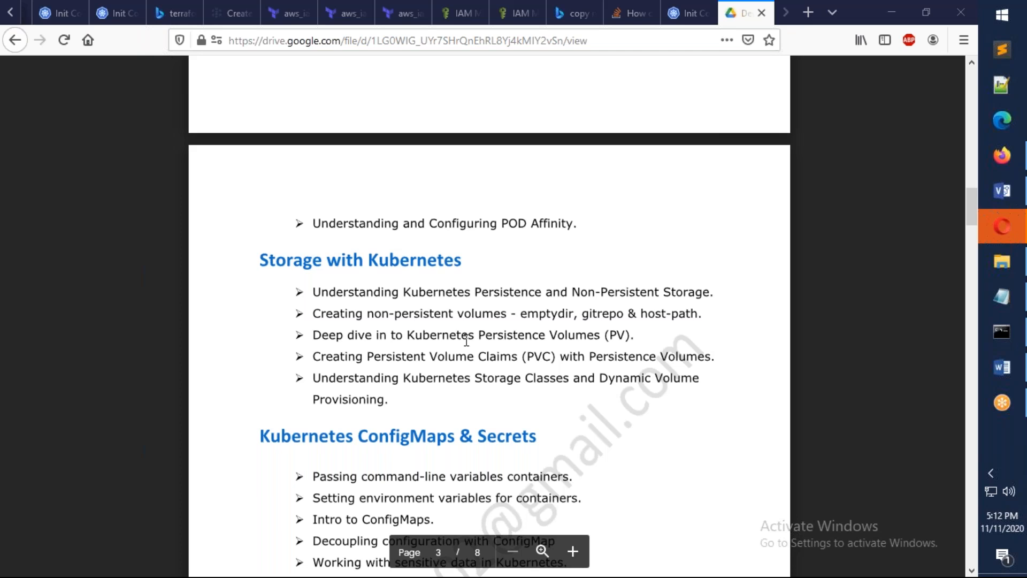
pyautogui.moveTo(513, 328)
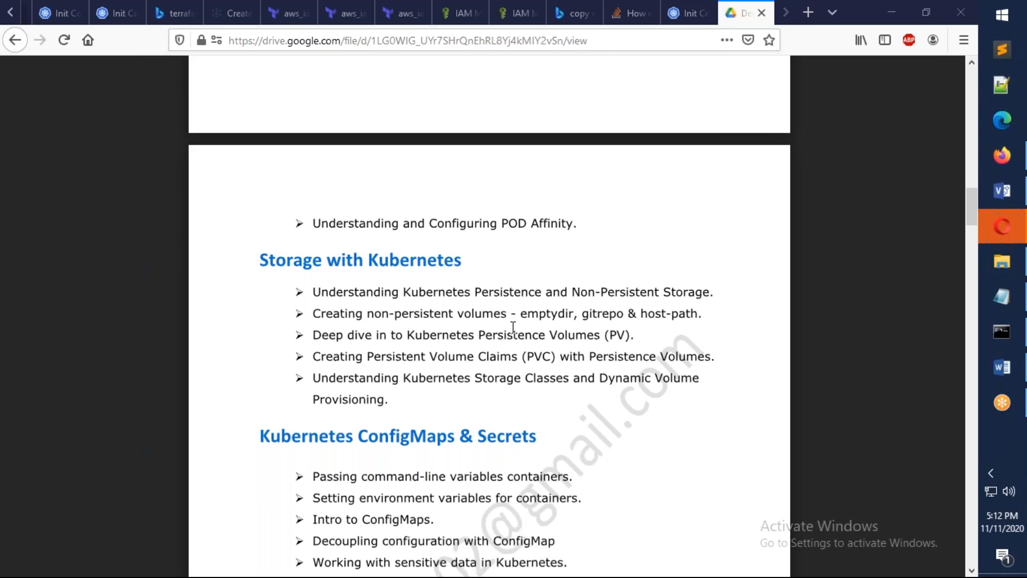
pyautogui.moveTo(516, 351)
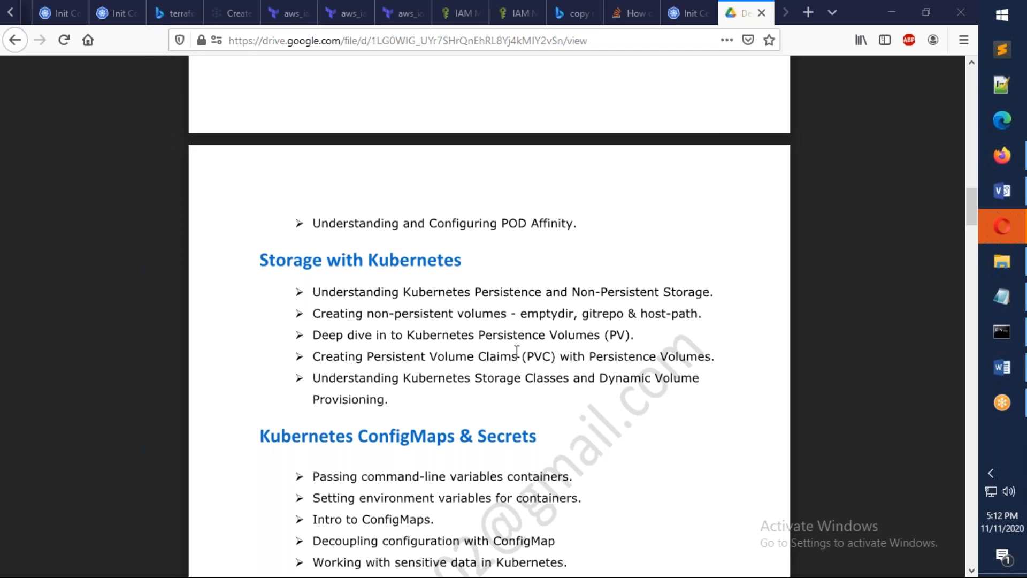
pyautogui.scroll(-3)
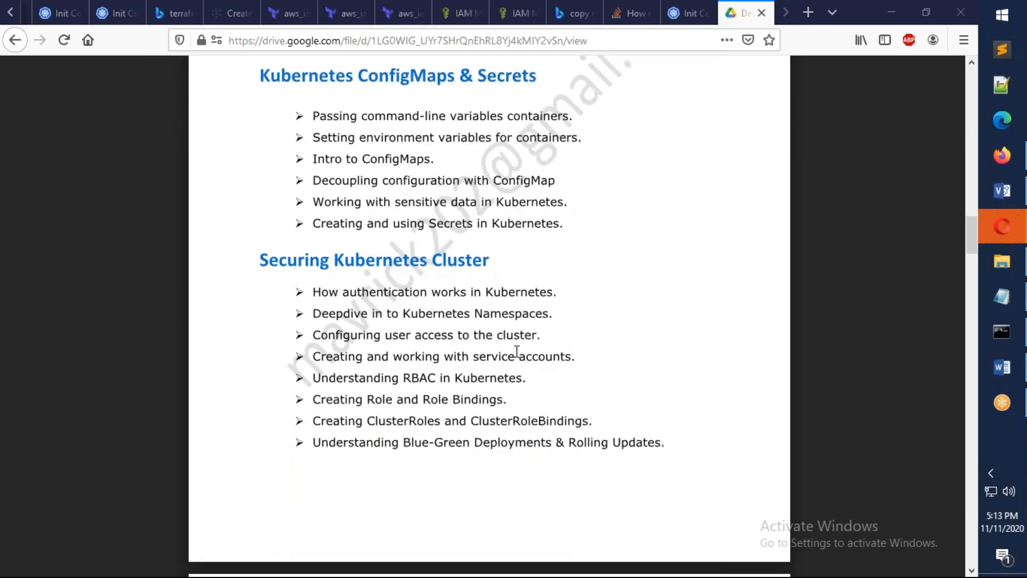
pyautogui.scroll(3)
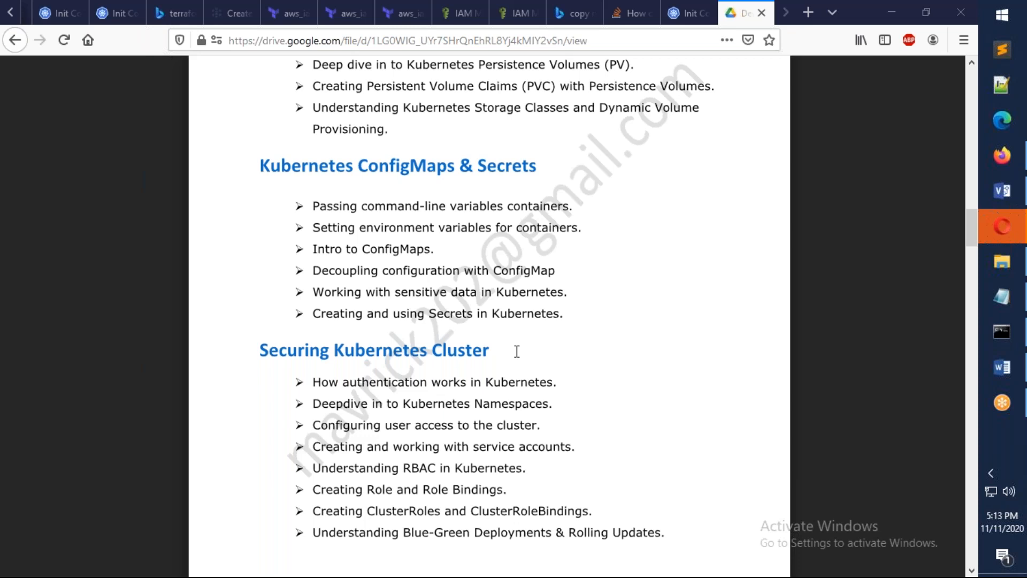
pyautogui.moveTo(545, 319)
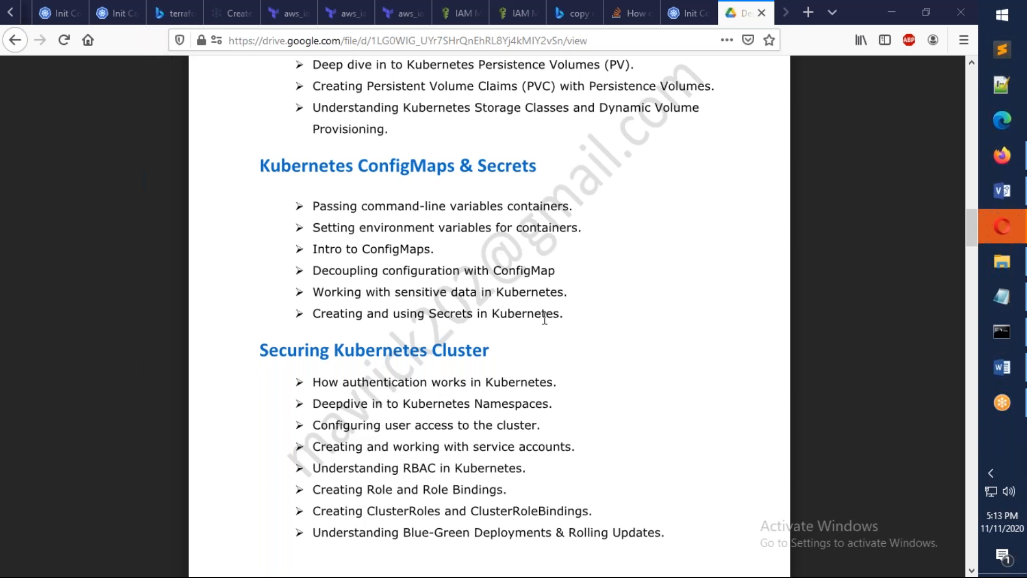
pyautogui.moveTo(502, 294)
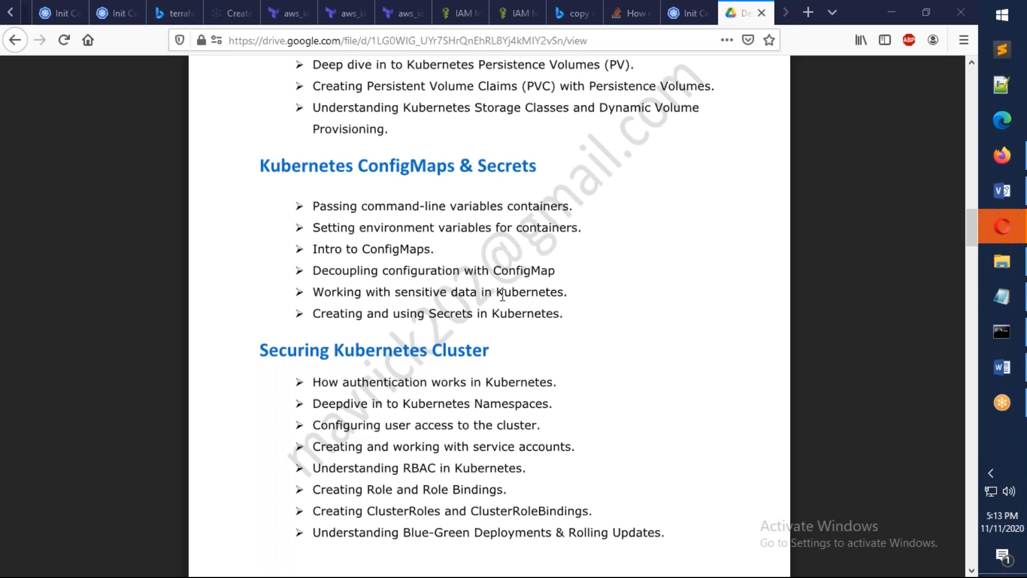
pyautogui.scroll(-3)
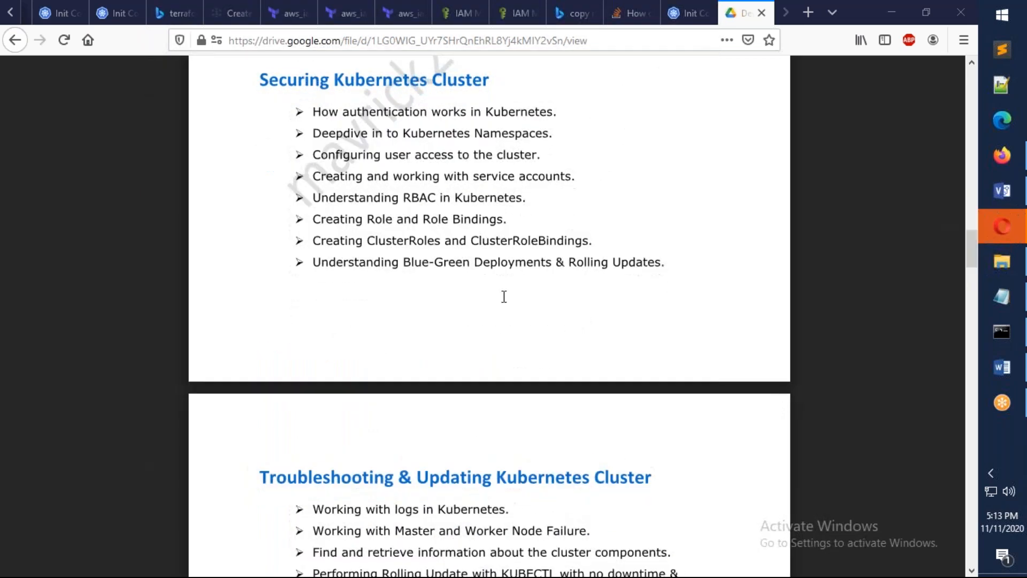
pyautogui.moveTo(497, 317)
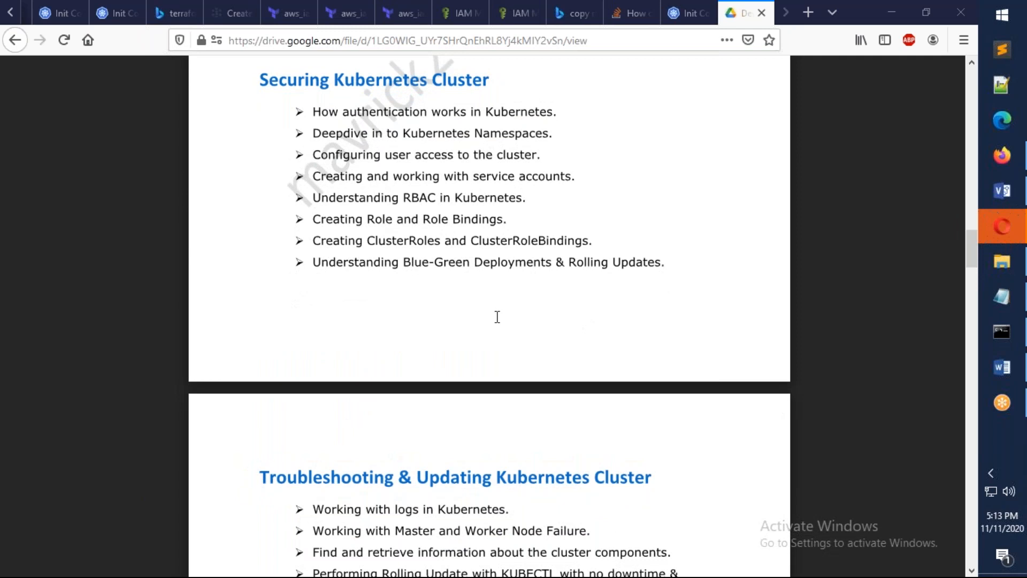
pyautogui.moveTo(500, 317)
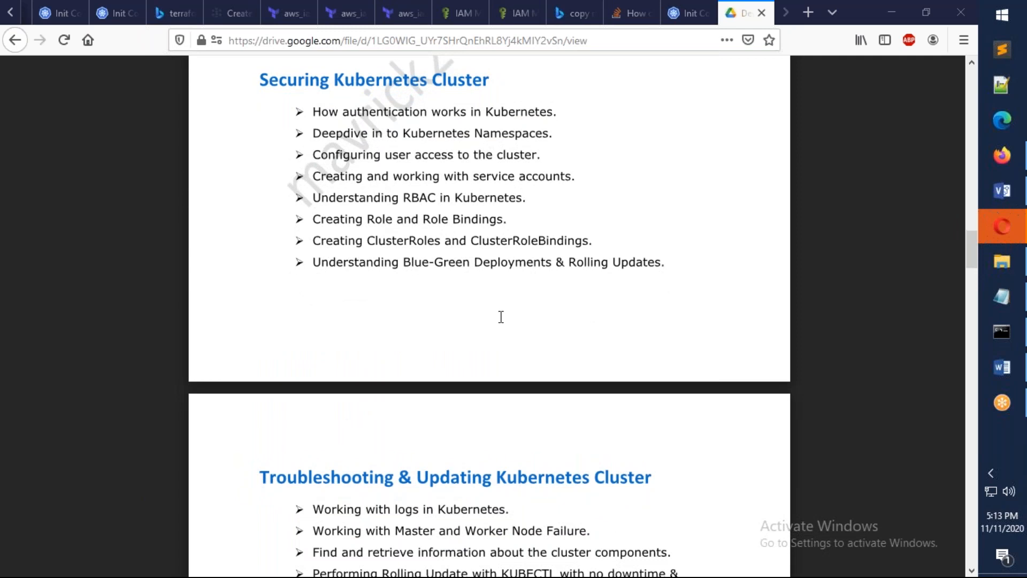
pyautogui.moveTo(494, 317)
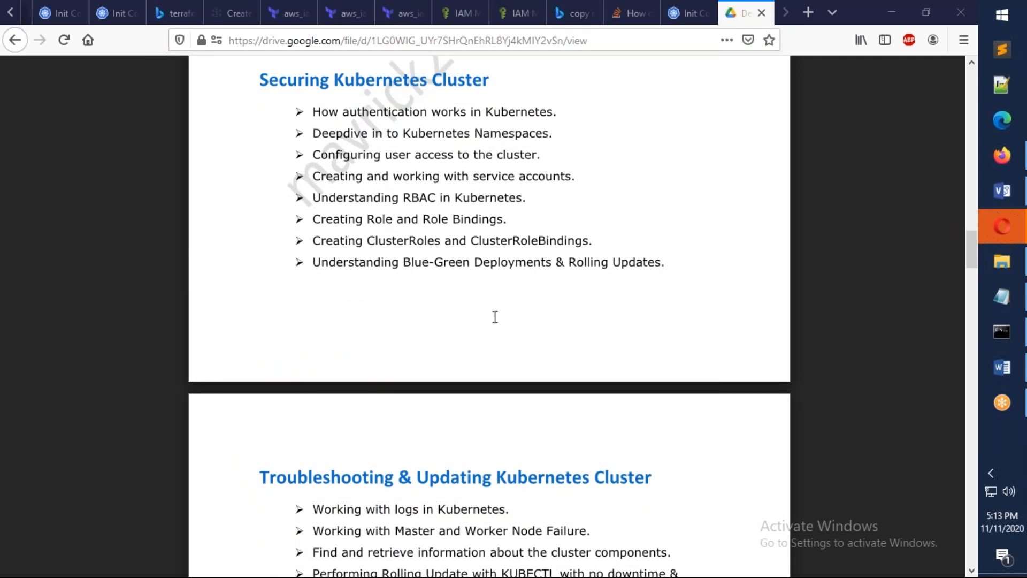
pyautogui.moveTo(603, 272)
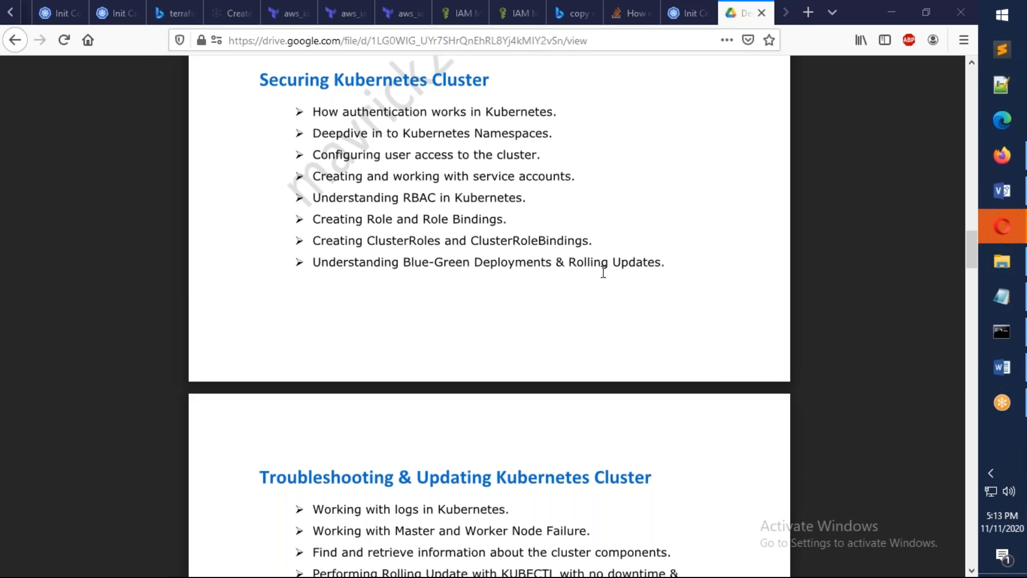
pyautogui.scroll(-3)
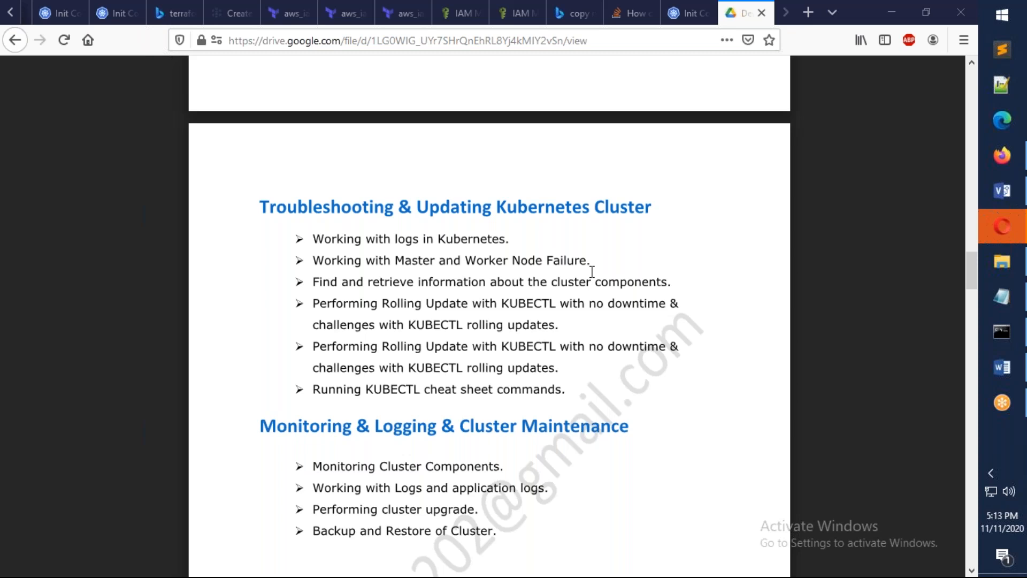
# Step: Scroll past the Azure AKS and AWS EKS topics to the Python Programming section
pyautogui.scroll(-3)
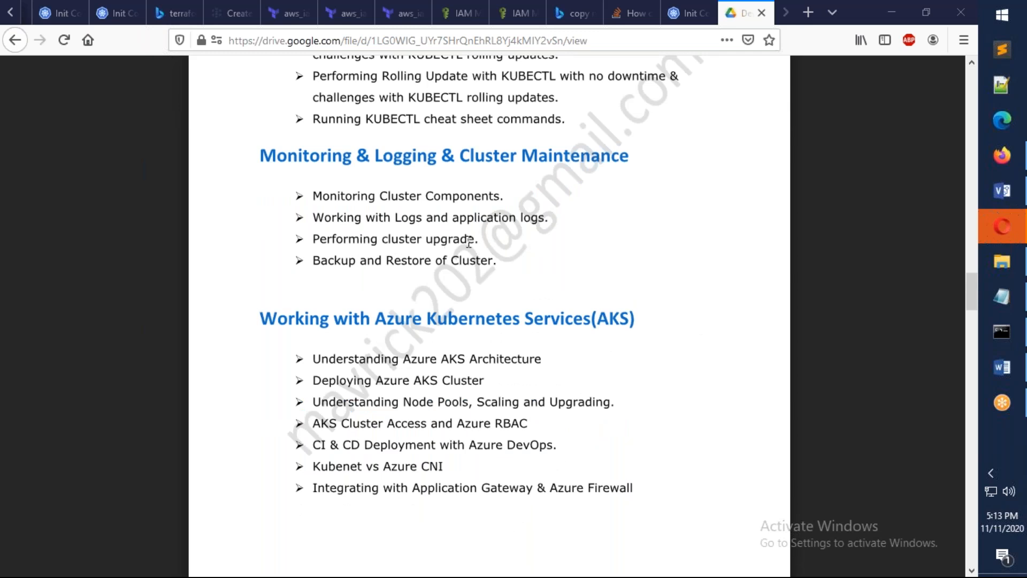
pyautogui.moveTo(474, 242)
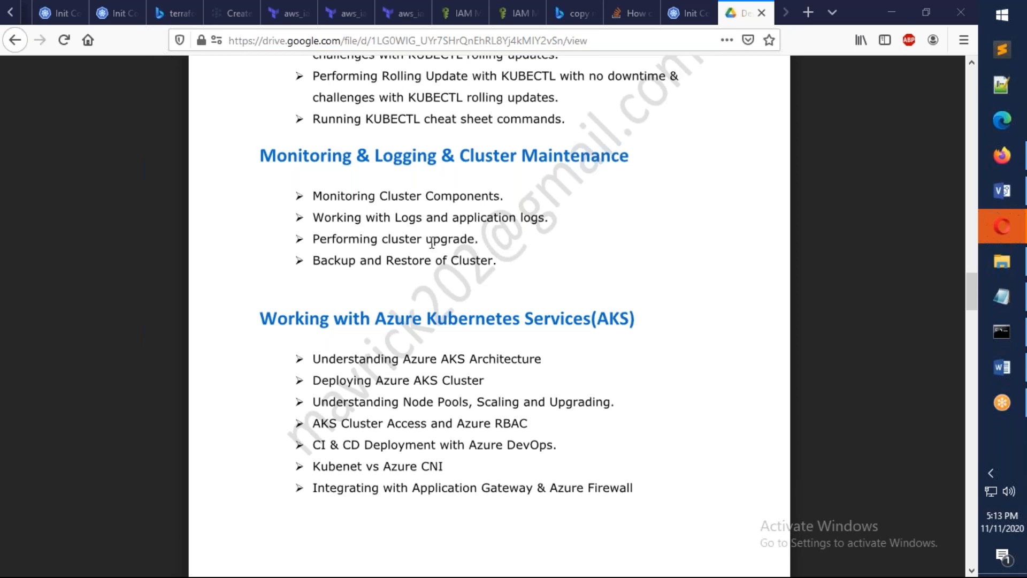
pyautogui.scroll(-3)
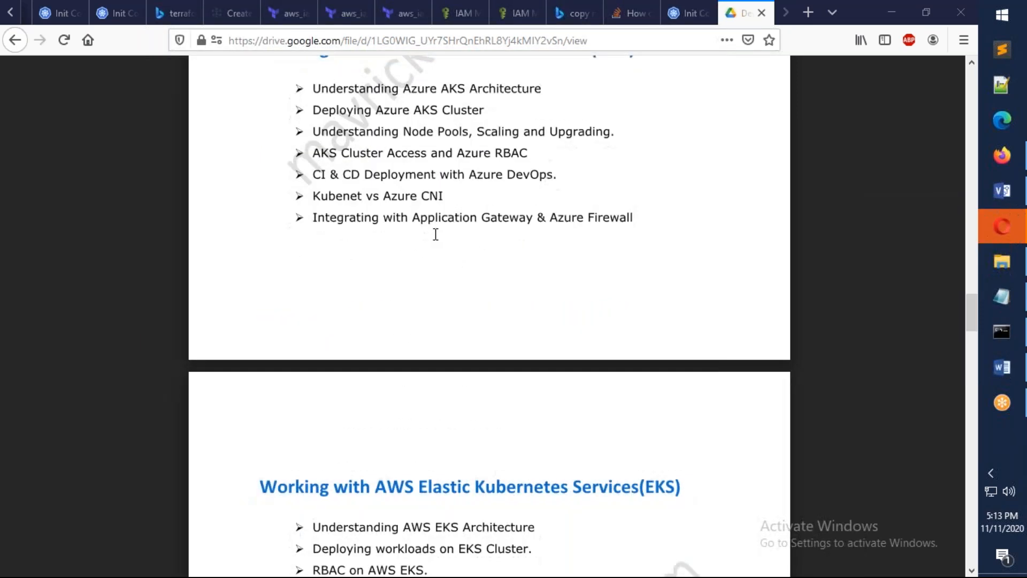
pyautogui.scroll(3)
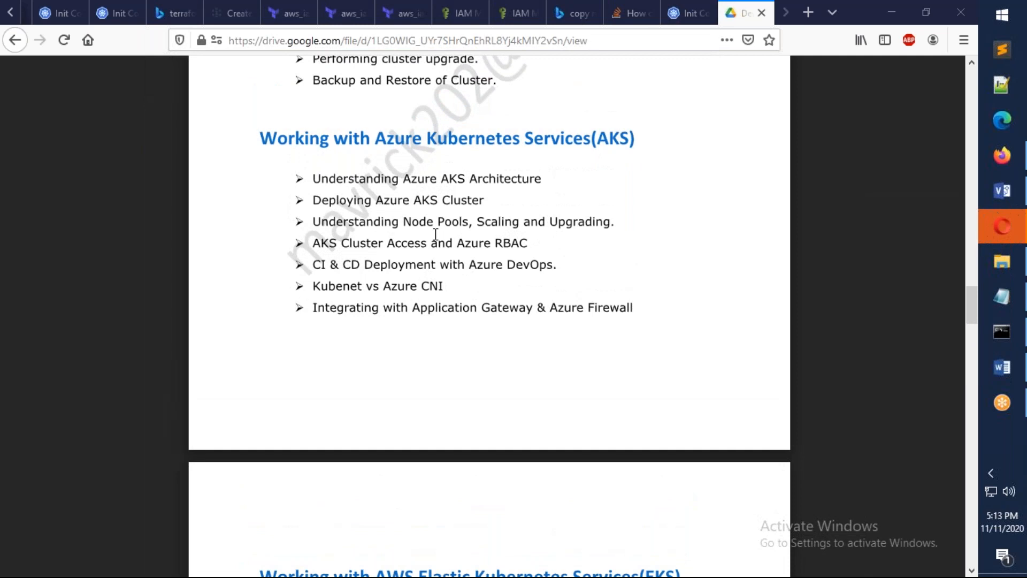
pyautogui.scroll(-3)
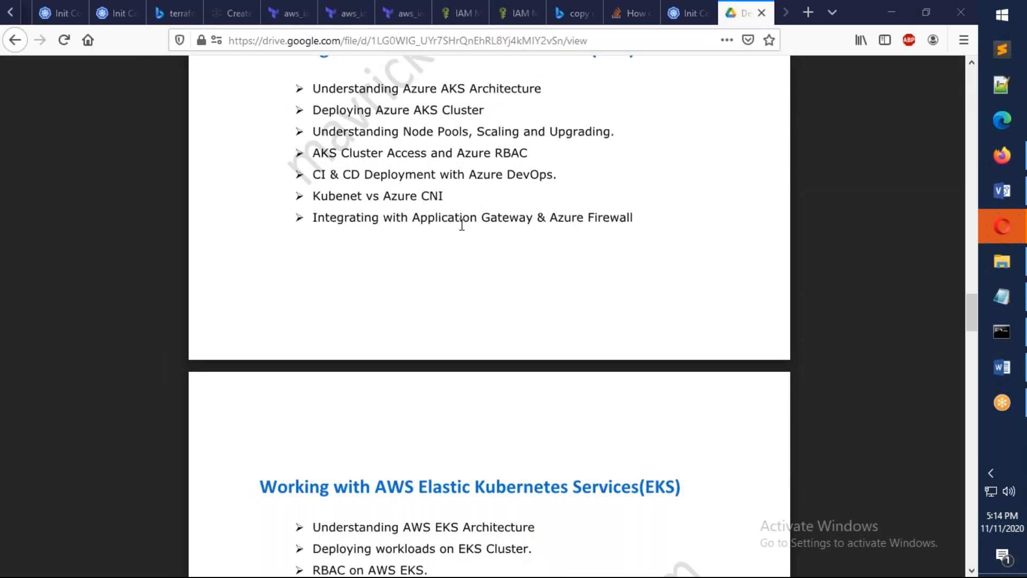
pyautogui.moveTo(476, 193)
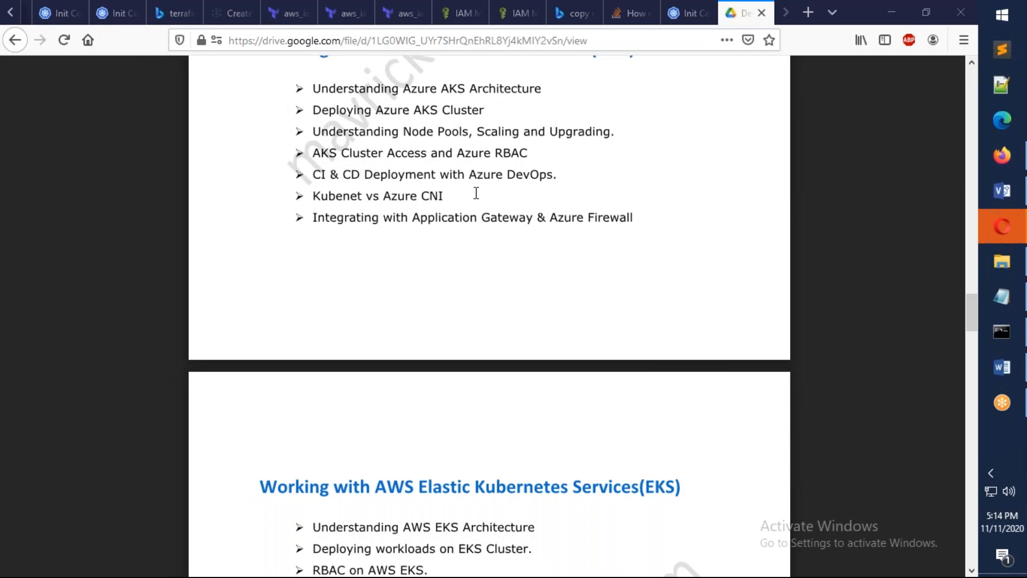
pyautogui.moveTo(377, 219)
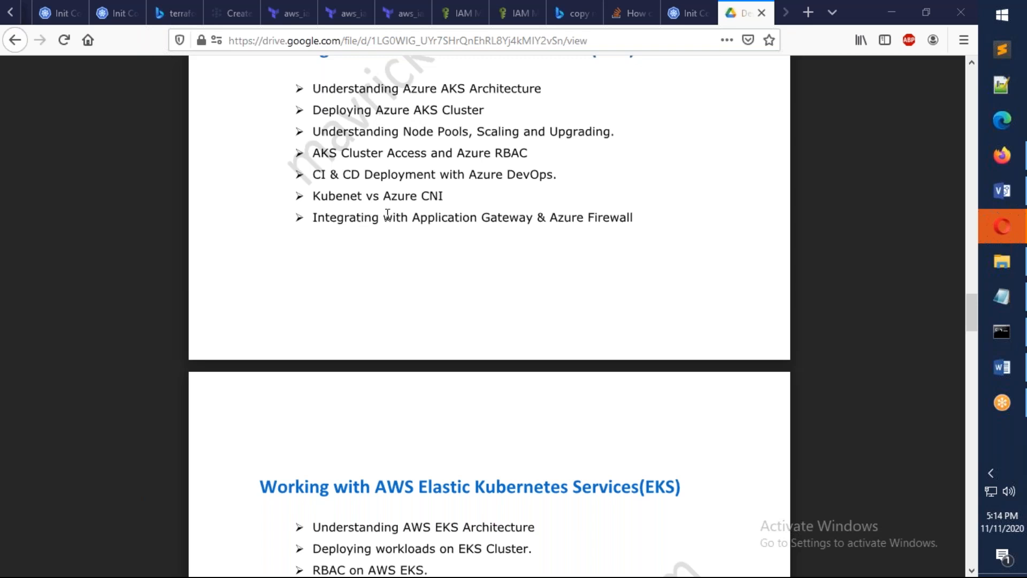
pyautogui.moveTo(607, 225)
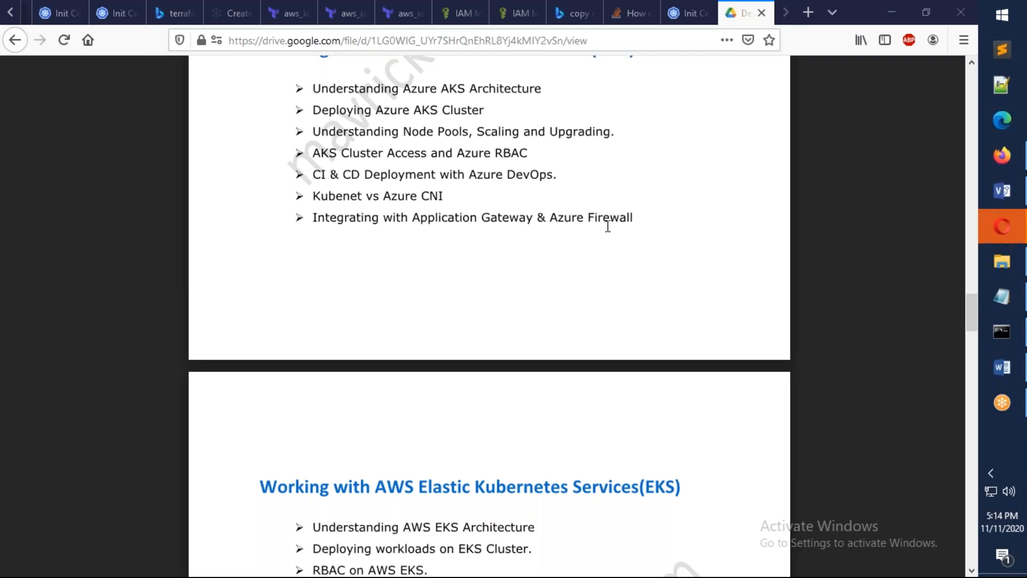
pyautogui.scroll(-3)
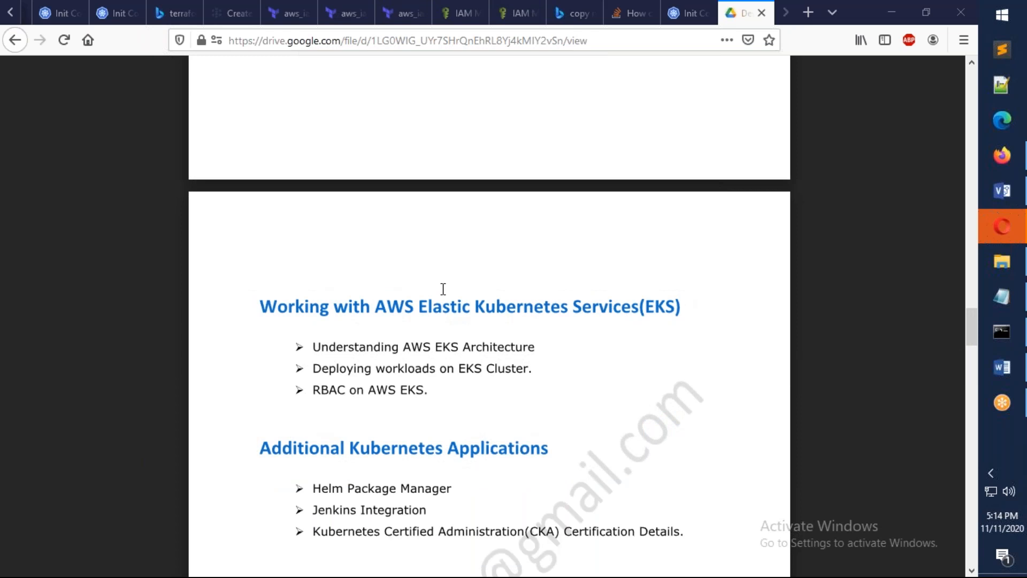
pyautogui.moveTo(473, 336)
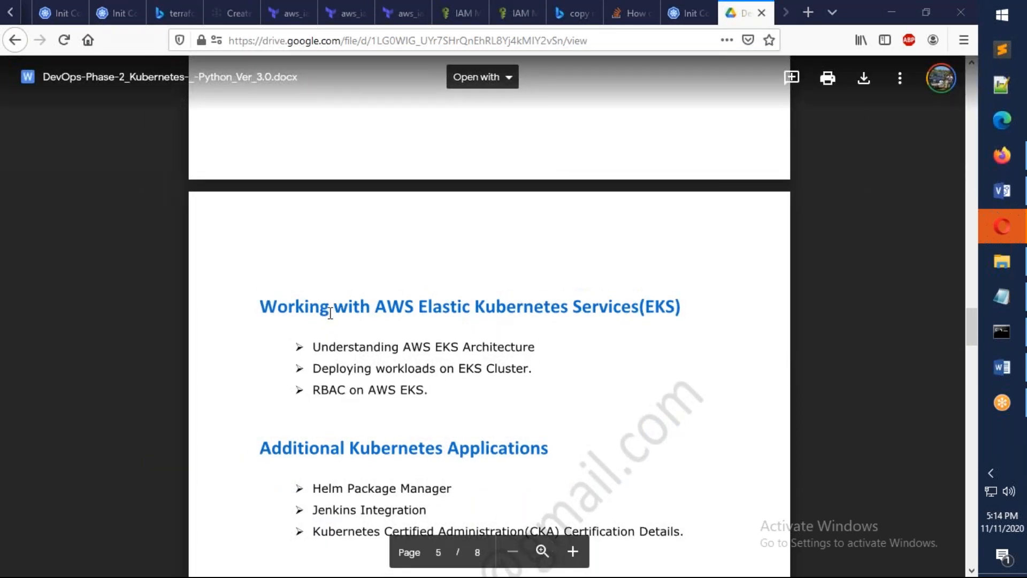
pyautogui.scroll(-3)
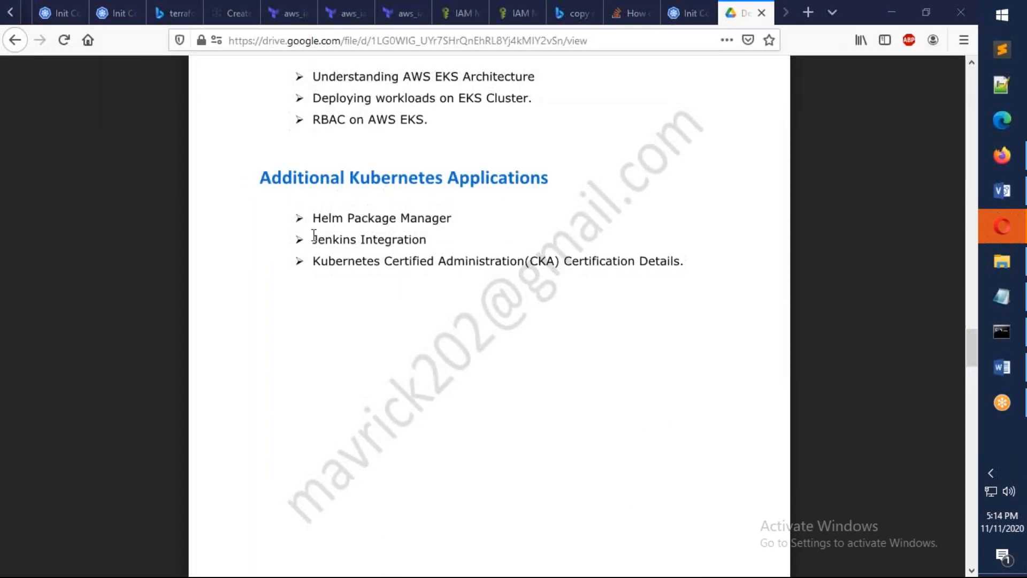
pyautogui.moveTo(308, 260)
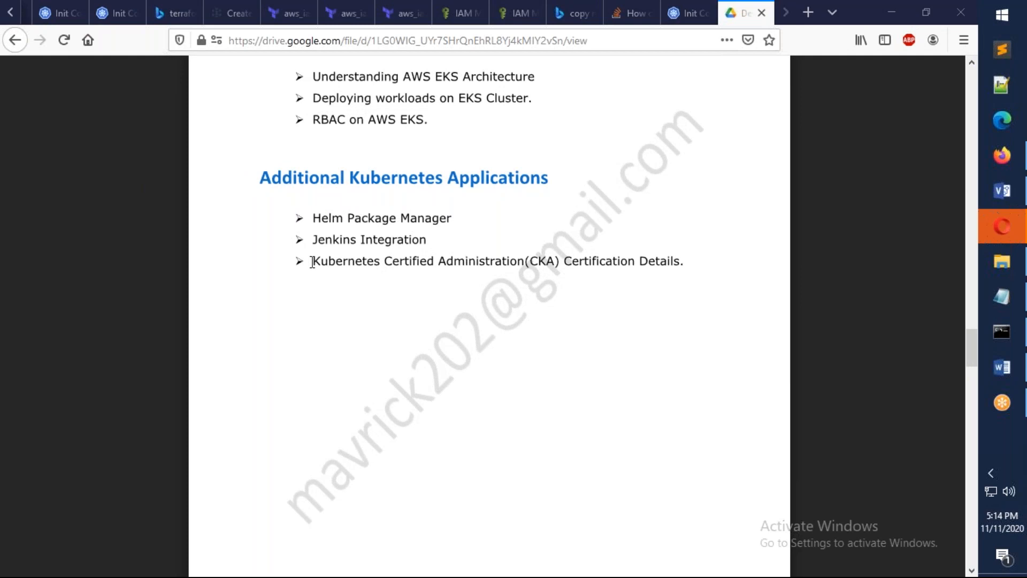
pyautogui.moveTo(289, 405)
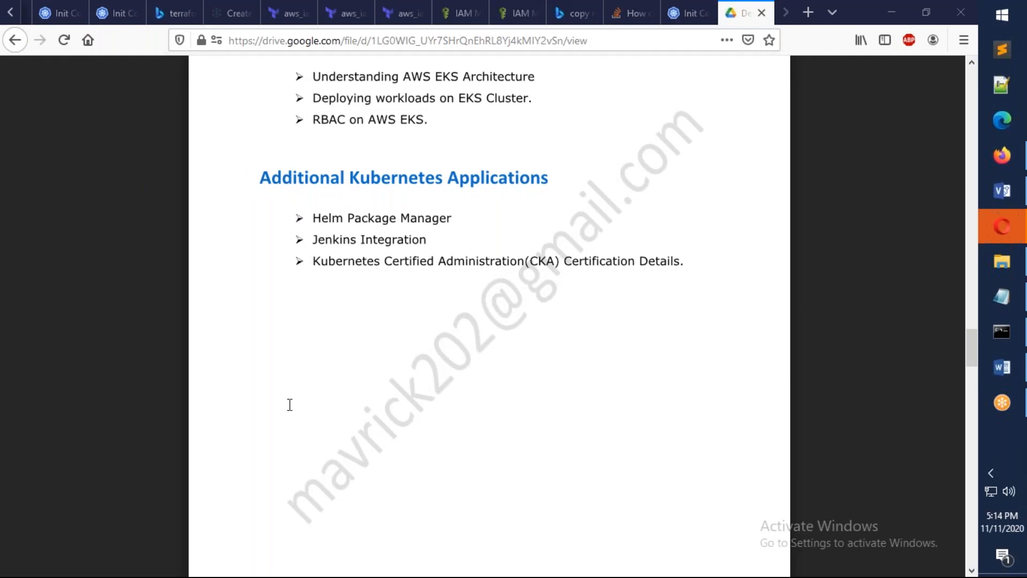
pyautogui.scroll(-3)
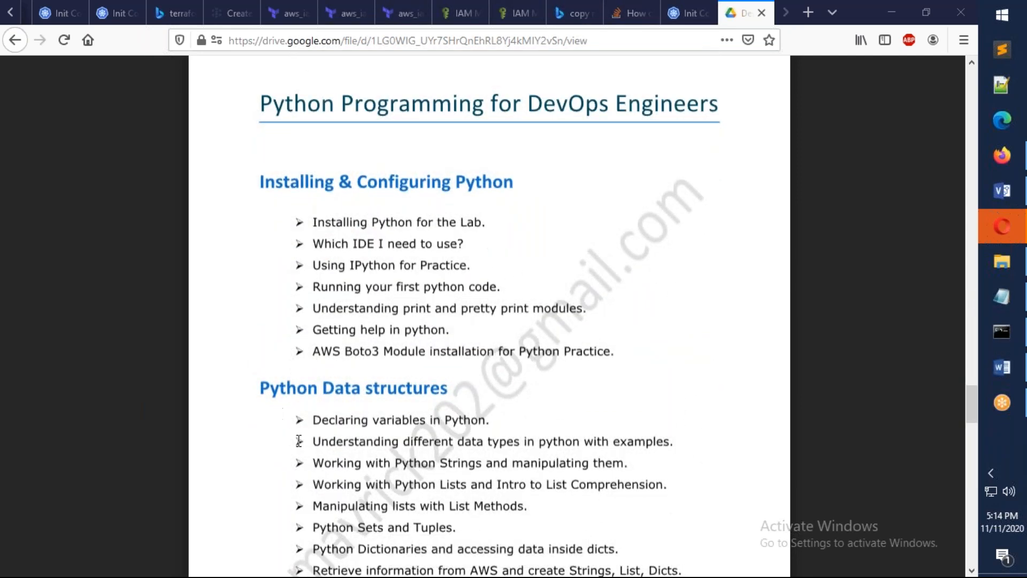
pyautogui.moveTo(336, 463)
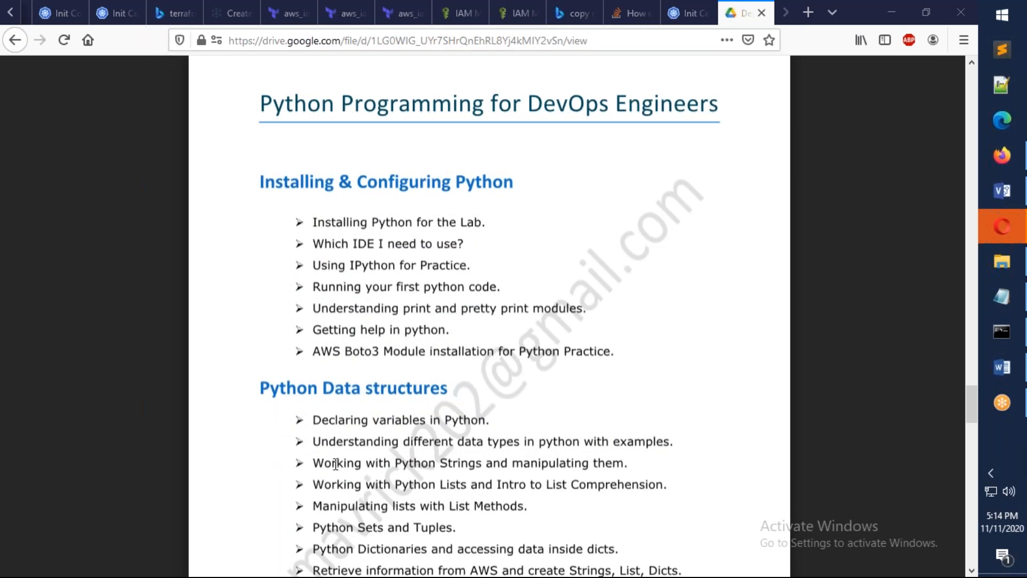
# Step: Scroll through the Python pages to the end, then back up to page one
pyautogui.scroll(-3)
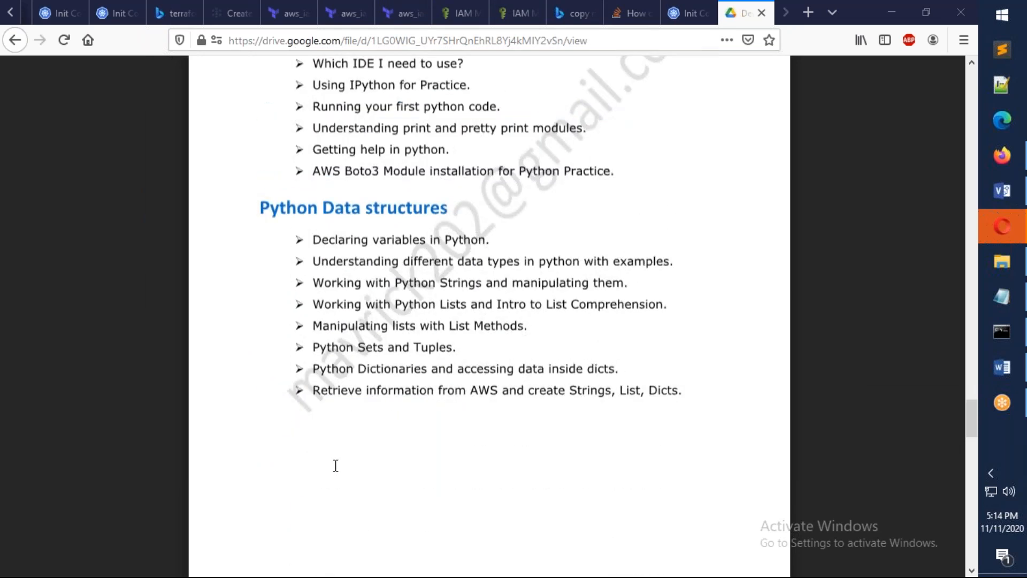
pyautogui.scroll(-3)
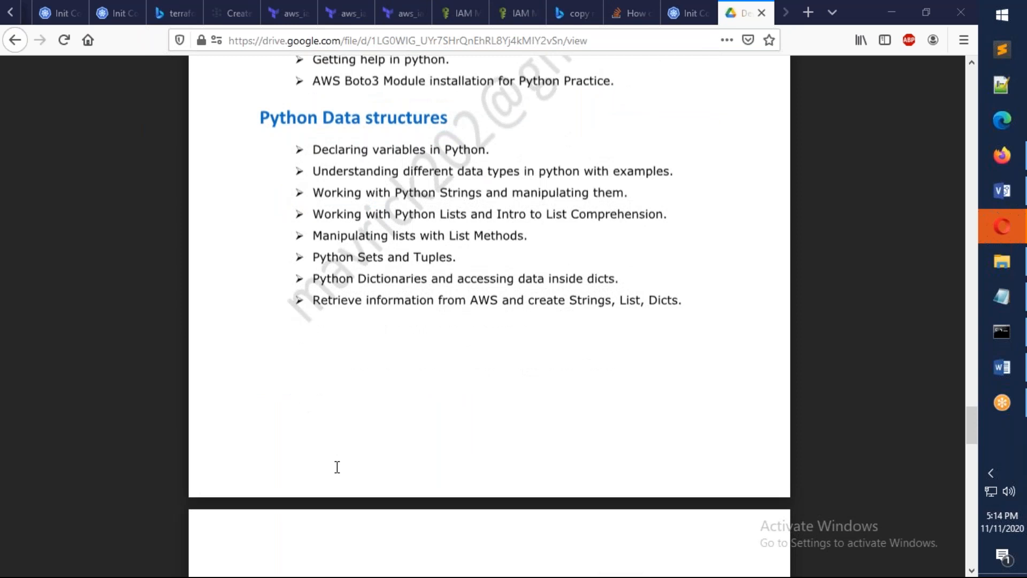
pyautogui.scroll(-3)
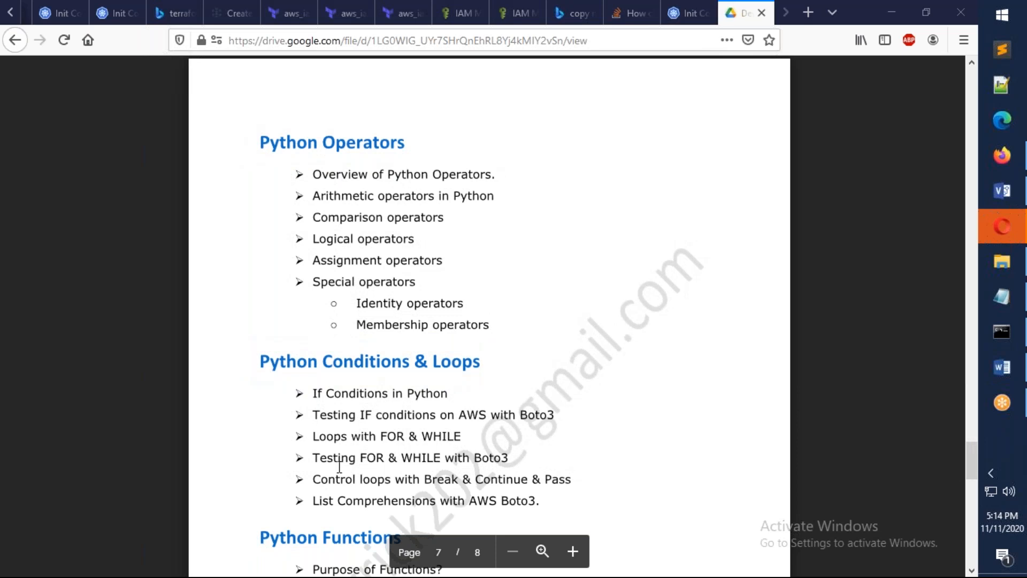
pyautogui.scroll(-3)
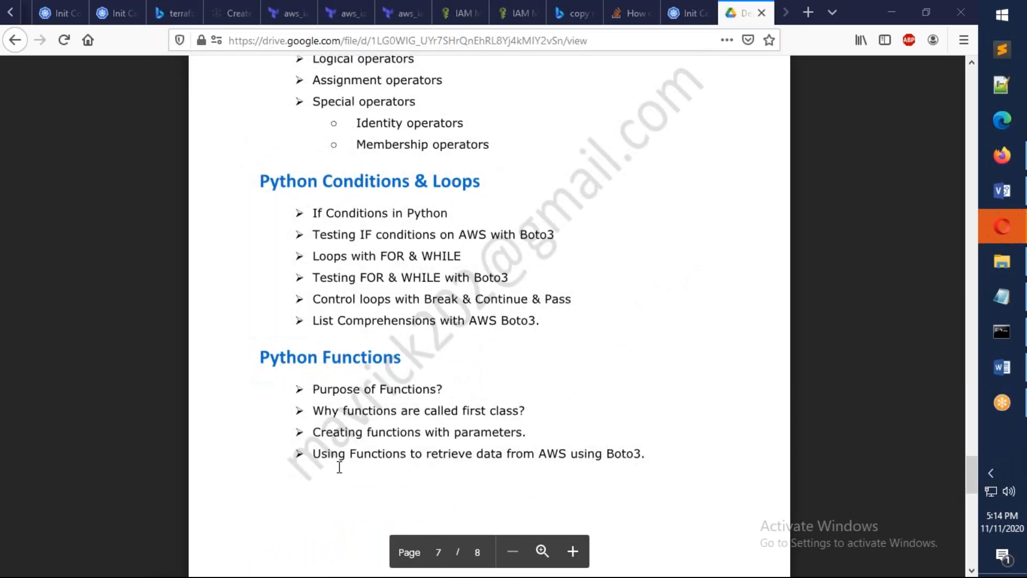
pyautogui.scroll(-3)
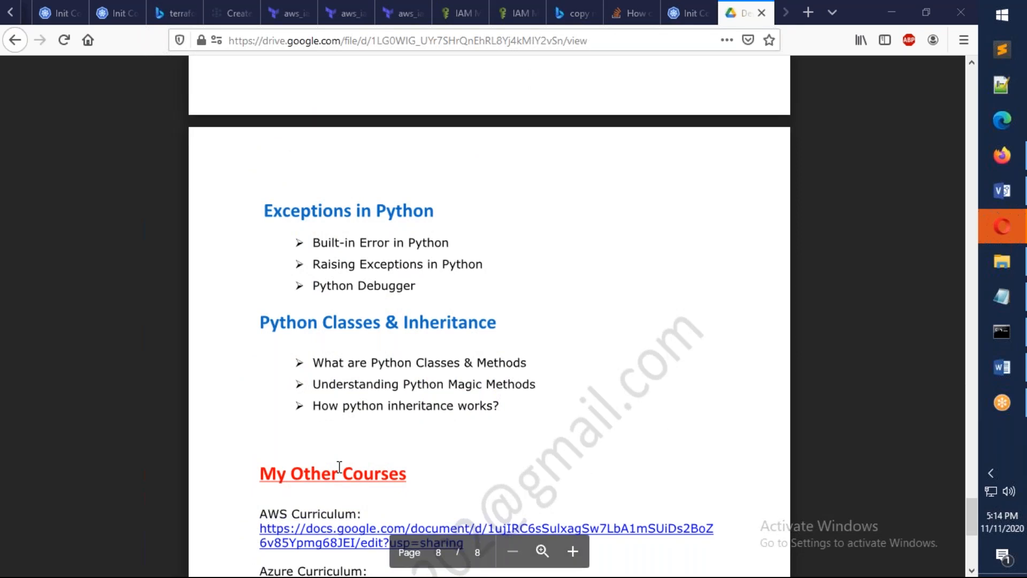
pyautogui.scroll(3)
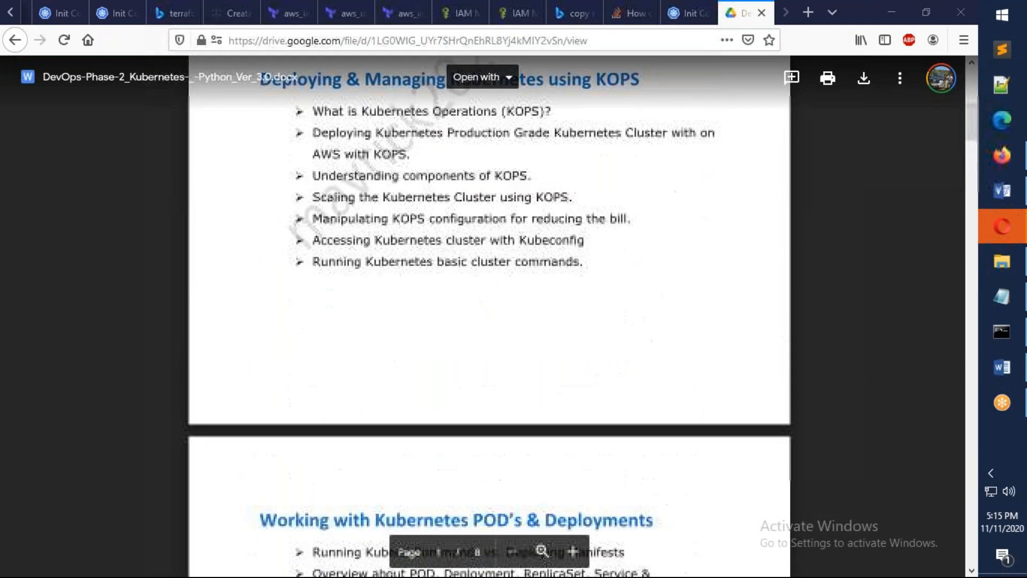
pyautogui.scroll(3)
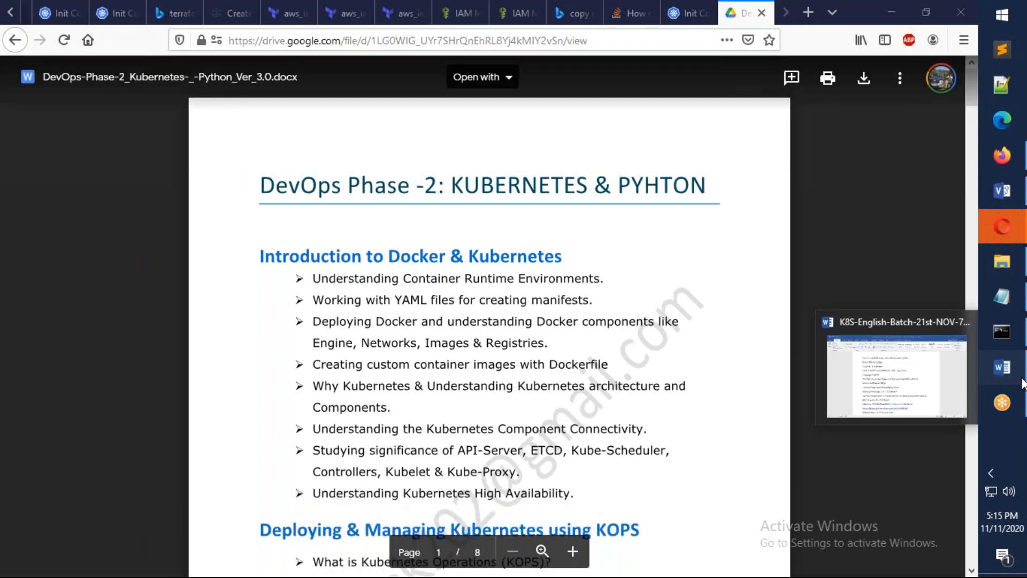
# Step: Return to the Word flyer, review contact and dial-in details, selecting the Access Code line
pyautogui.click(895, 375)
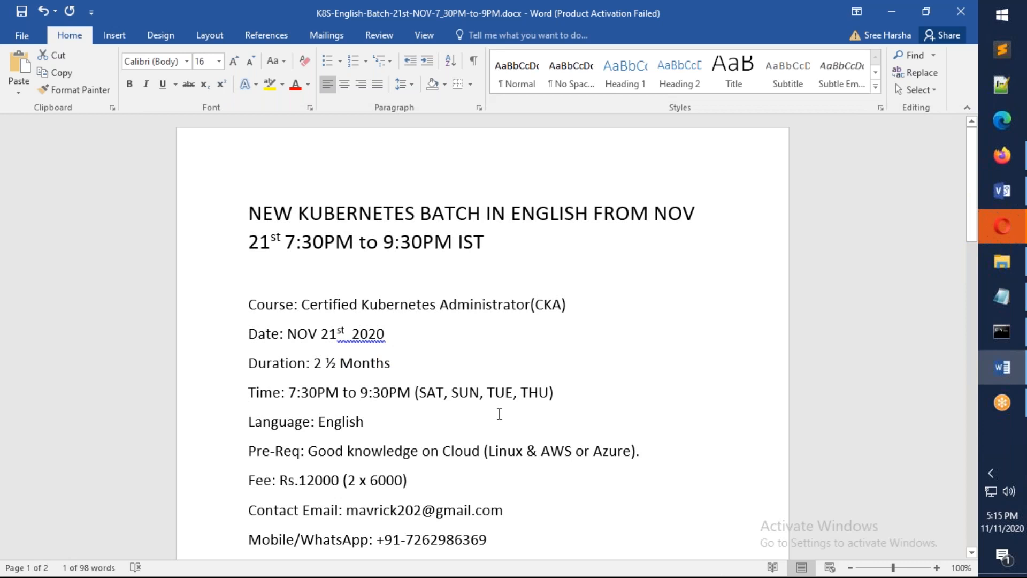
pyautogui.moveTo(505, 419)
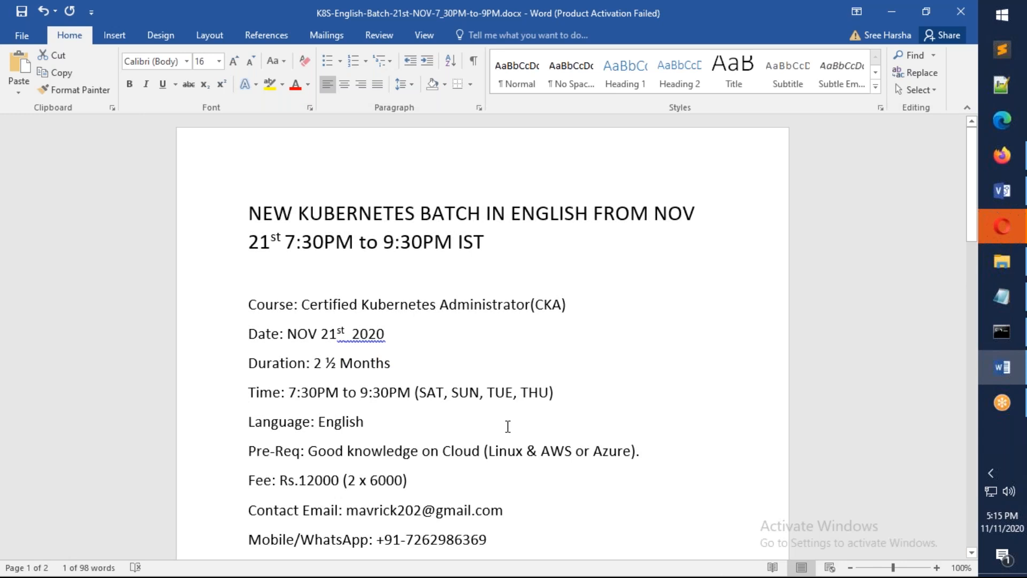
pyautogui.scroll(-3)
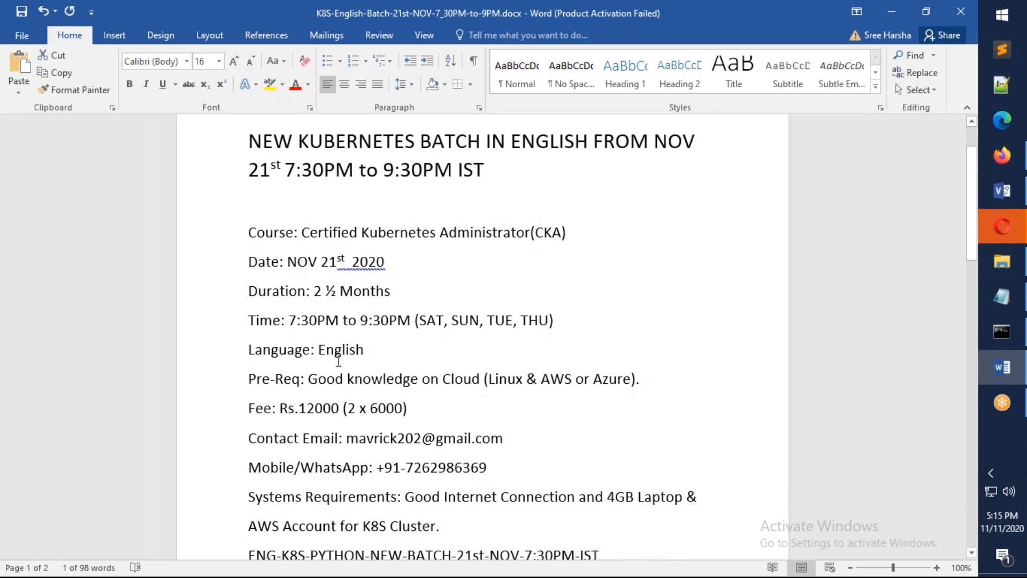
pyautogui.moveTo(462, 393)
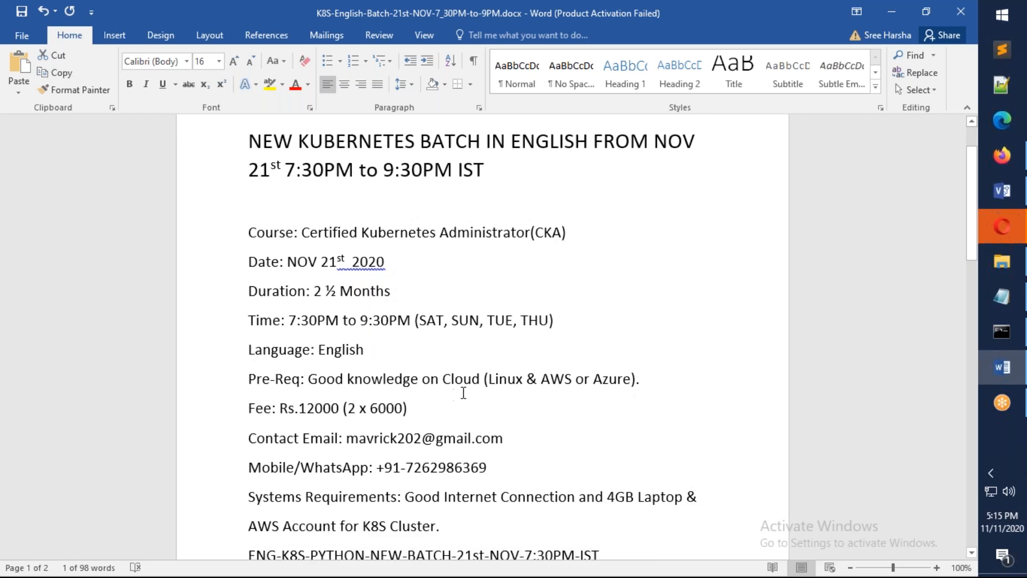
pyautogui.moveTo(593, 386)
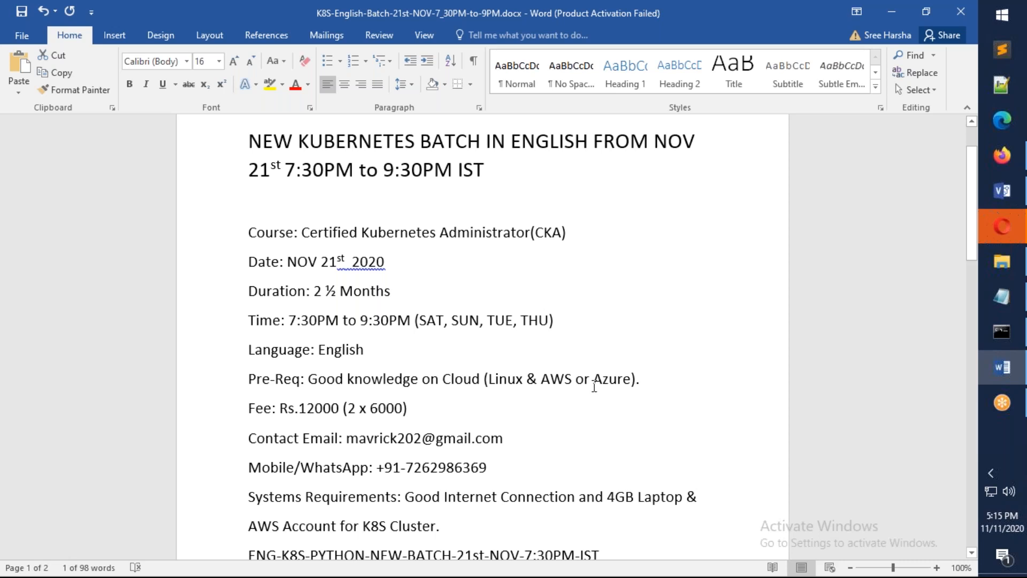
pyautogui.moveTo(592, 391)
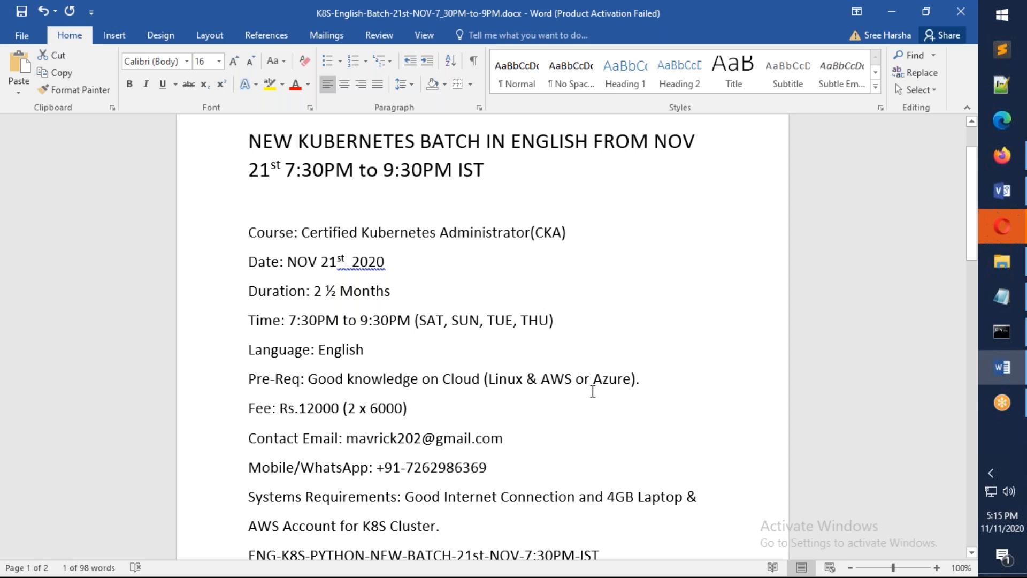
pyautogui.scroll(-3)
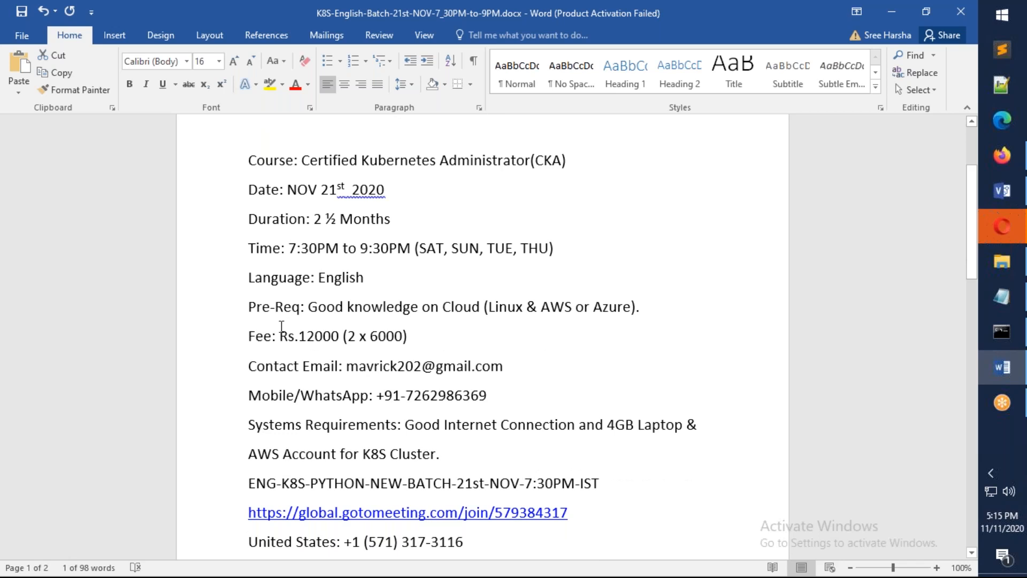
pyautogui.moveTo(498, 400)
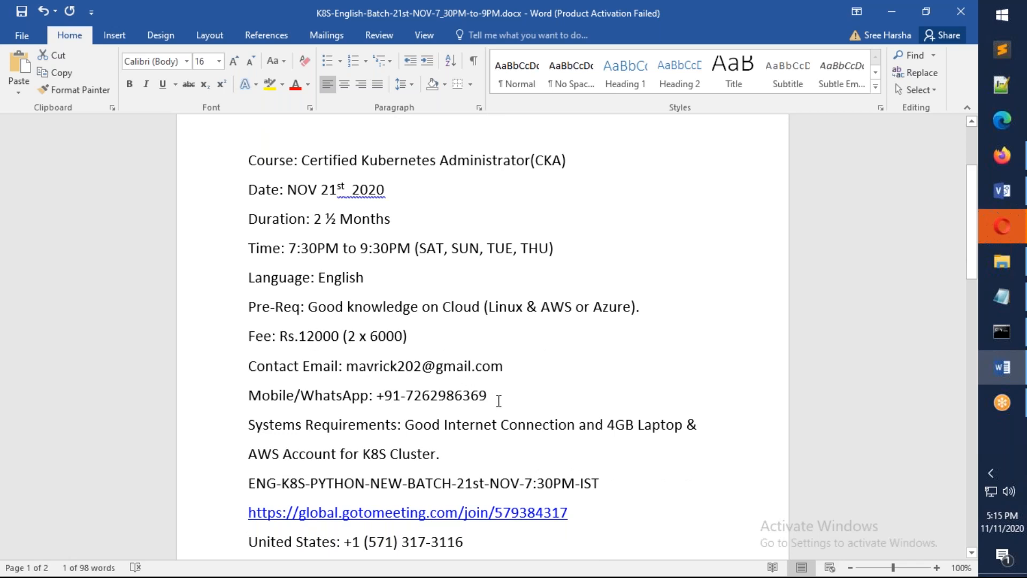
pyautogui.scroll(-3)
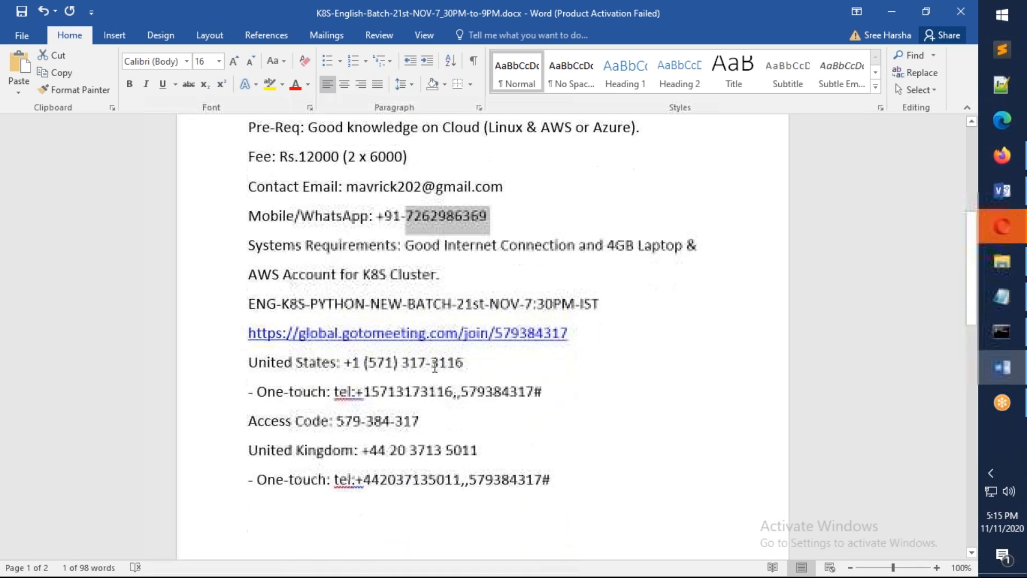
pyautogui.tripleClick(332, 420)
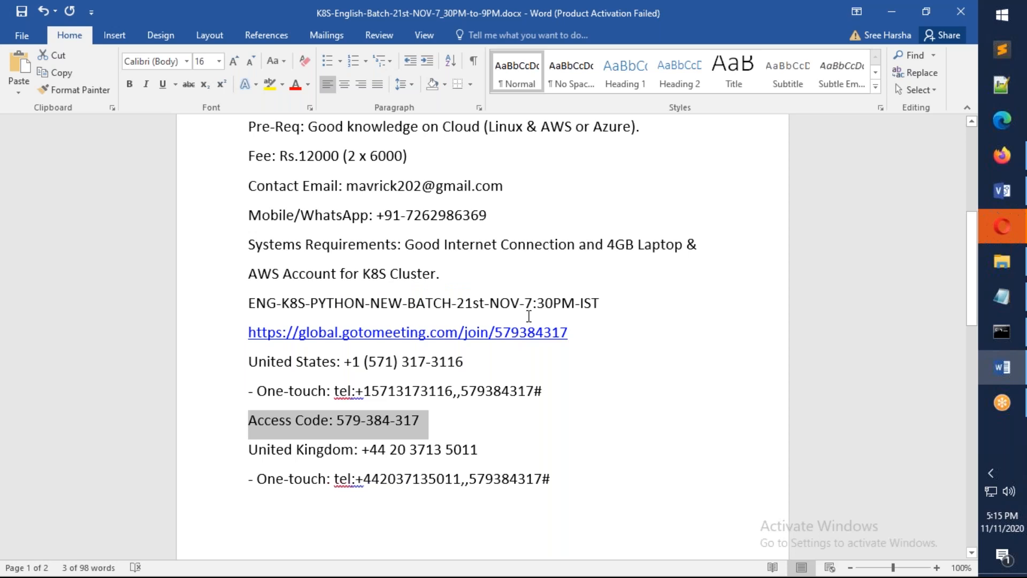
pyautogui.moveTo(507, 367)
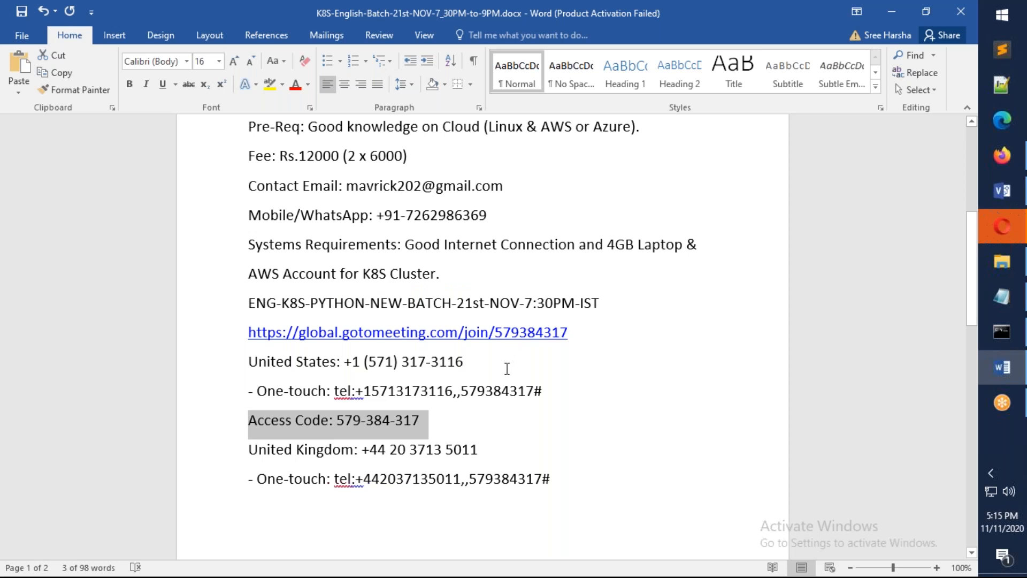
pyautogui.scroll(3)
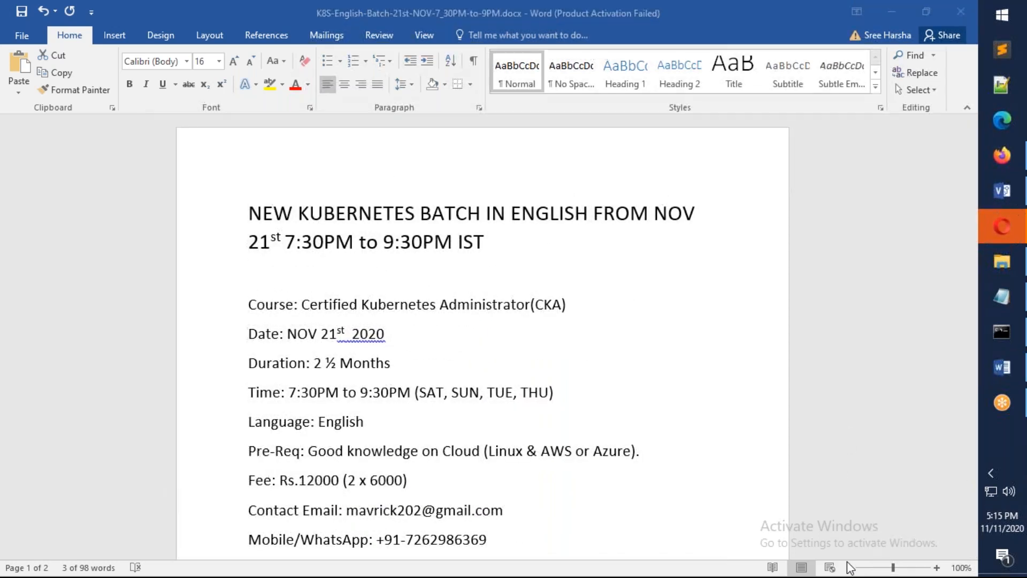